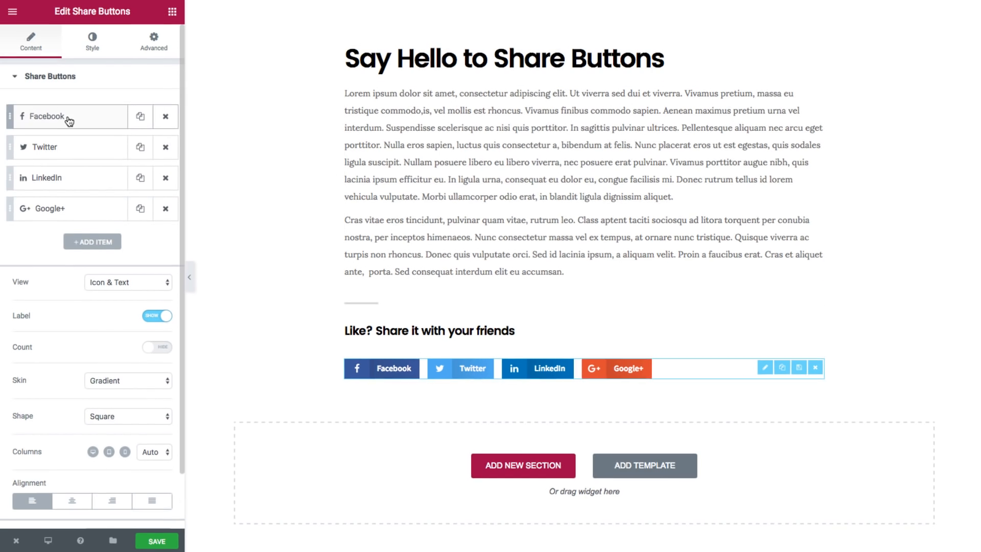
- Try 'Share With' and 'Tweet M' as custom Facebook button labels, then clear the label
click(67, 117)
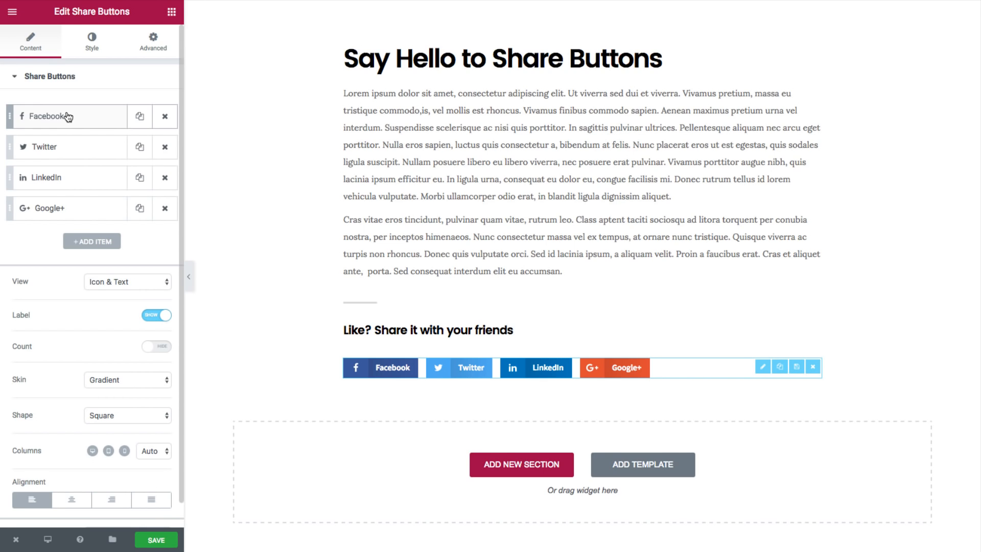
click(47, 116)
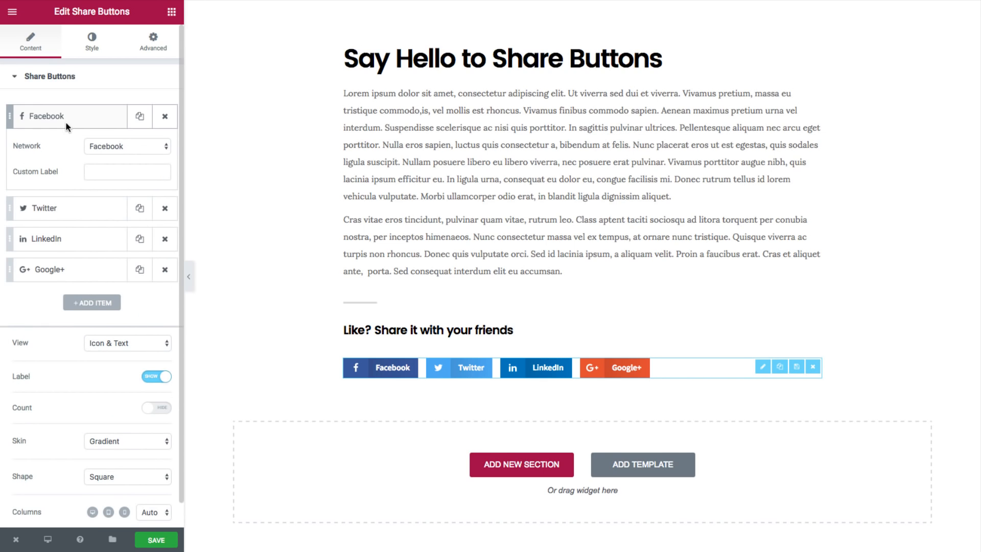
mouse_move(91, 125)
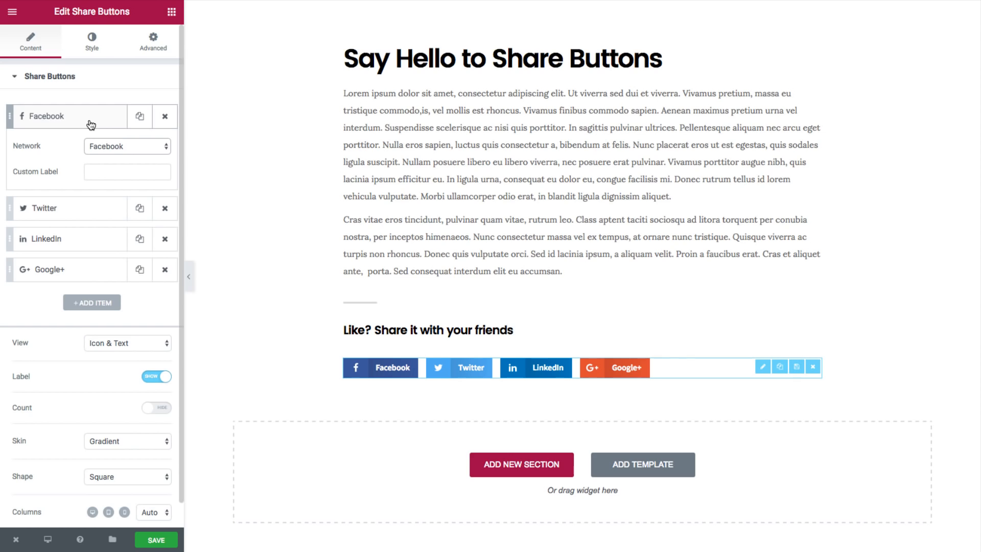
click(128, 171)
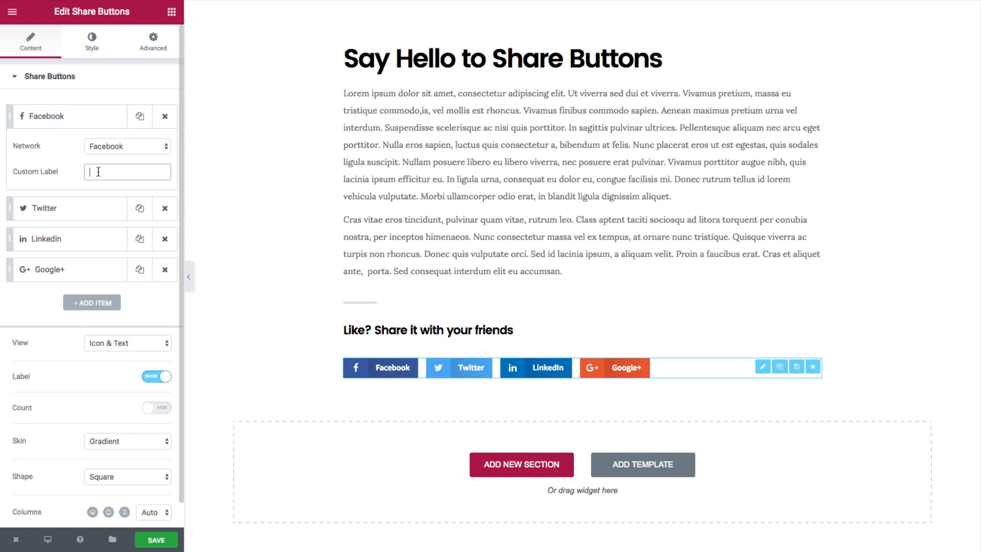
text(Share With Facebook)
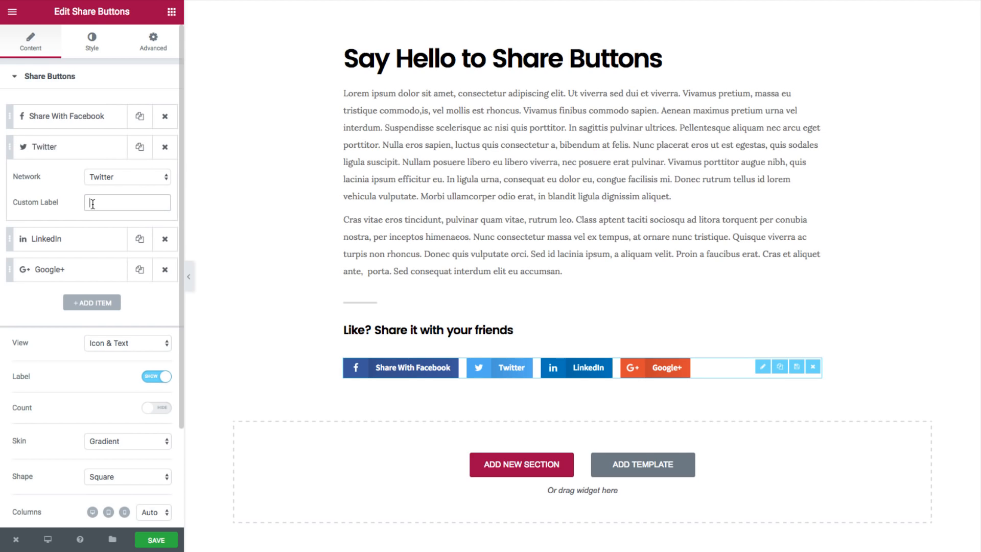
text(Tweet Me)
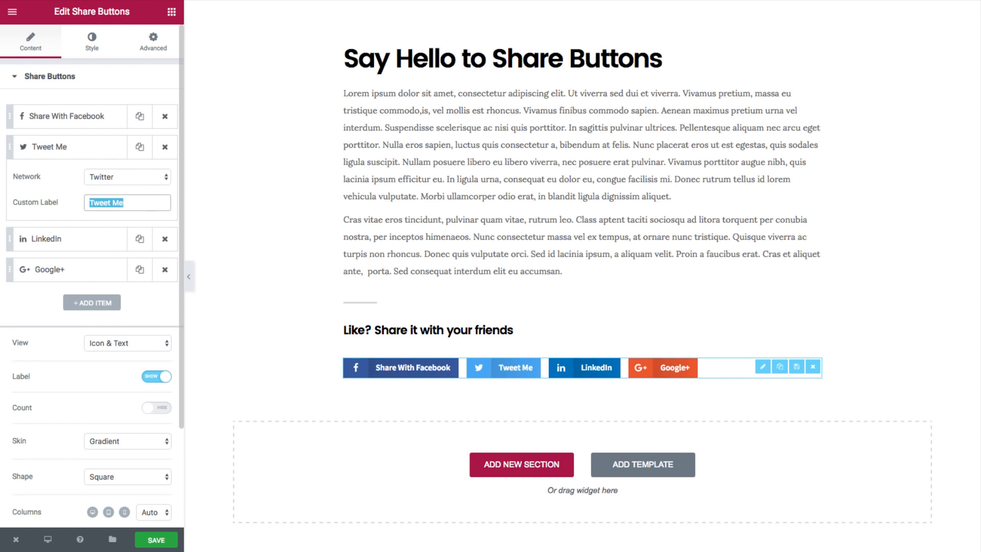
click(69, 117)
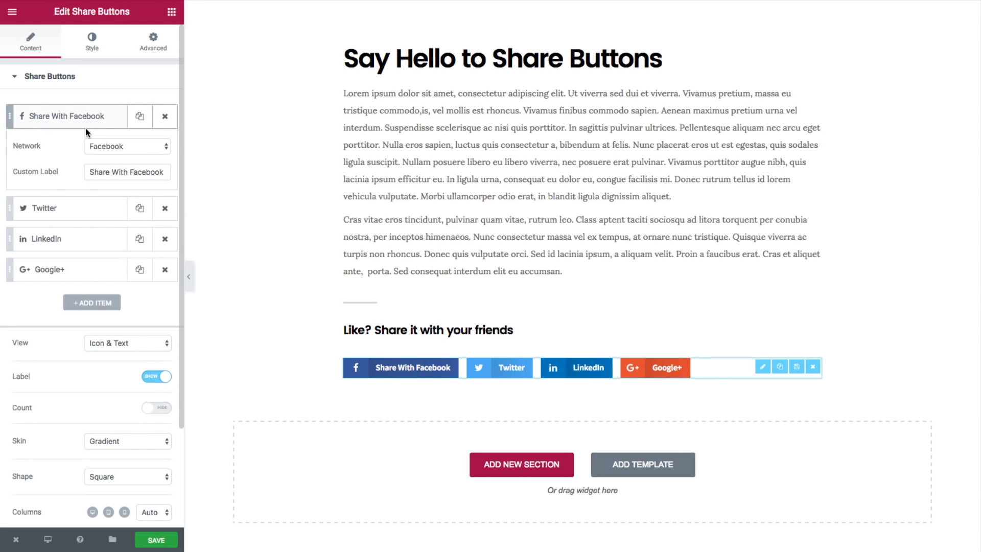
triple_click(127, 172)
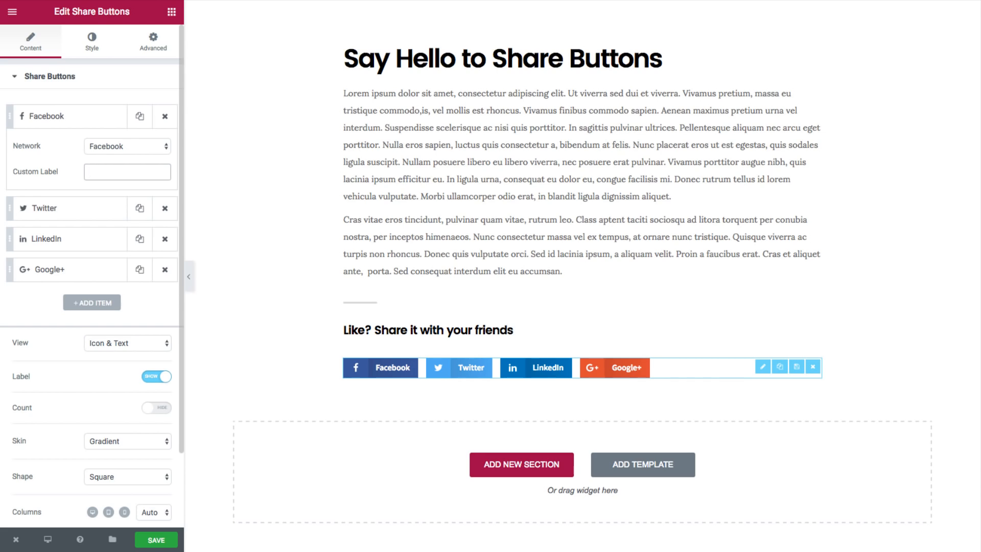
mouse_move(98, 197)
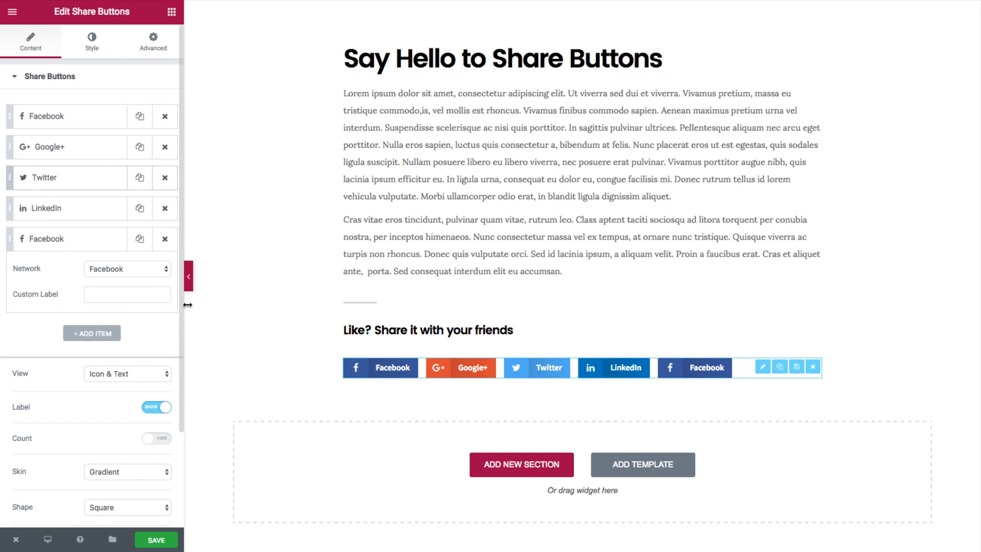
- Cycle the button view through Icon, Text, then Icon & Text
click(127, 373)
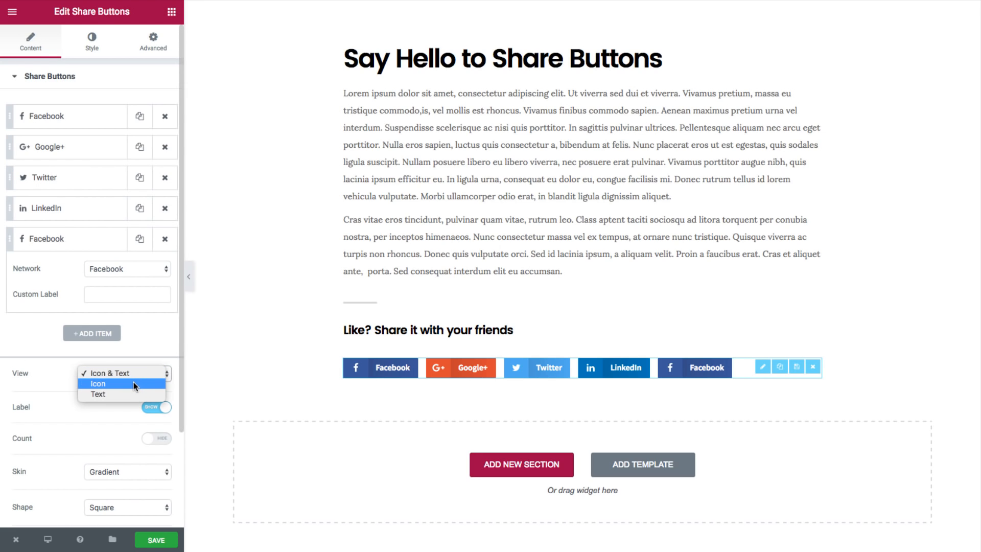
click(98, 384)
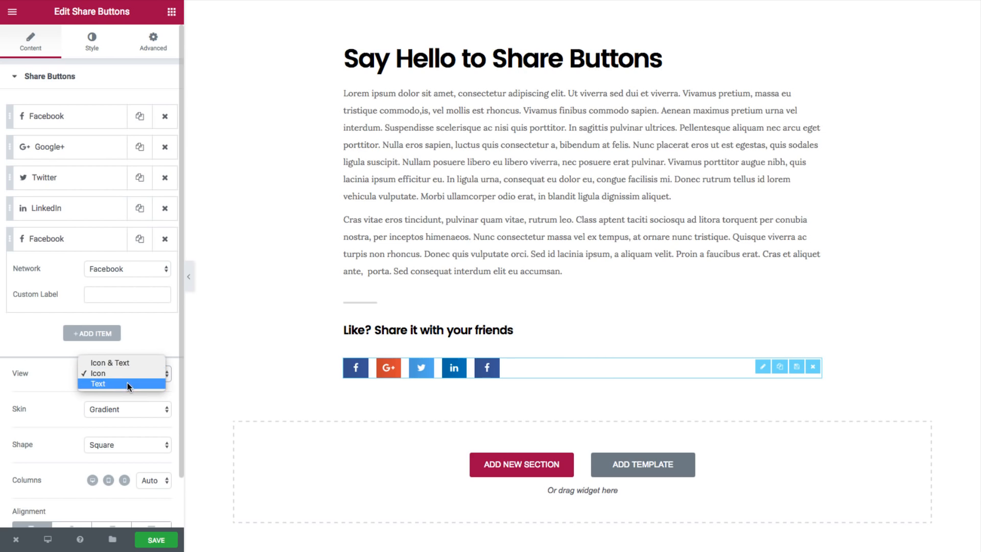
click(98, 384)
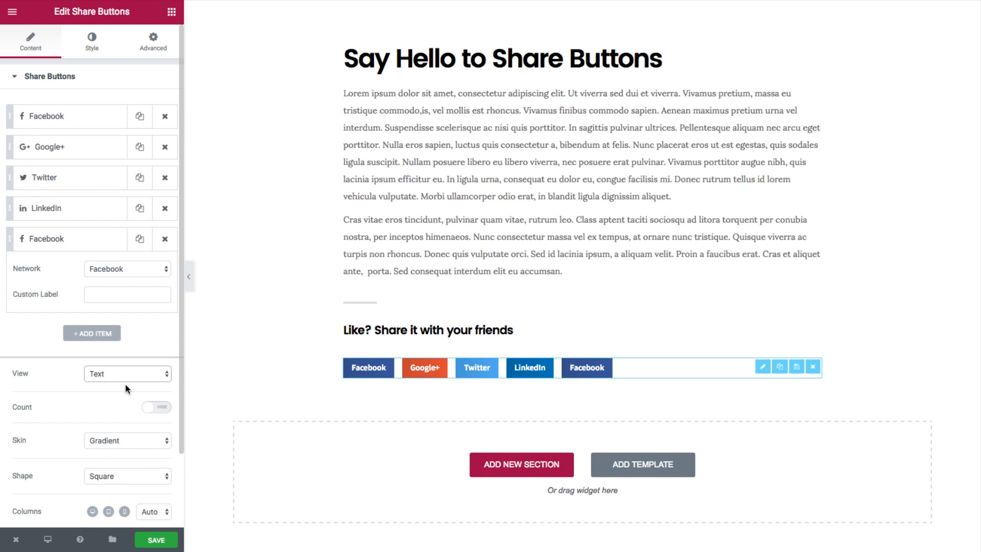
click(128, 374)
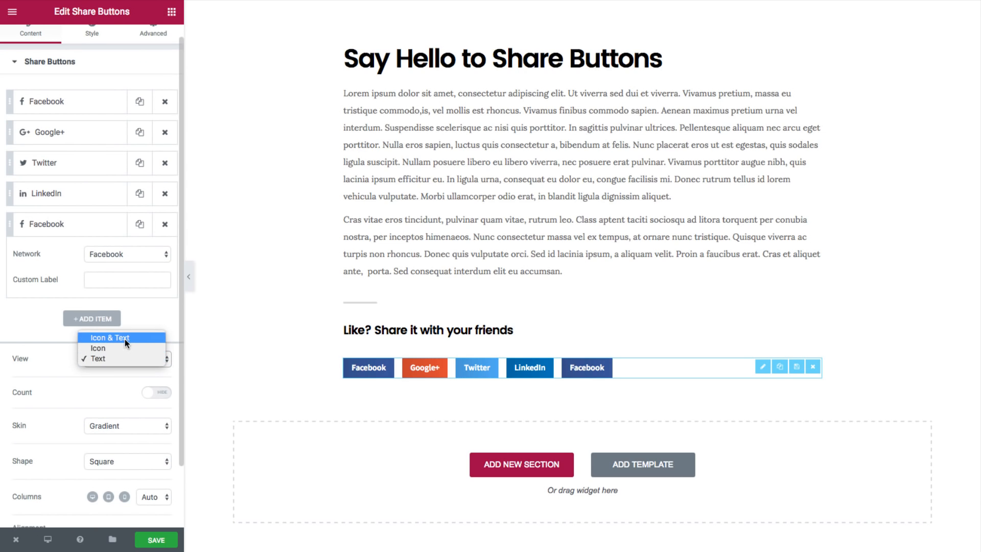
click(109, 338)
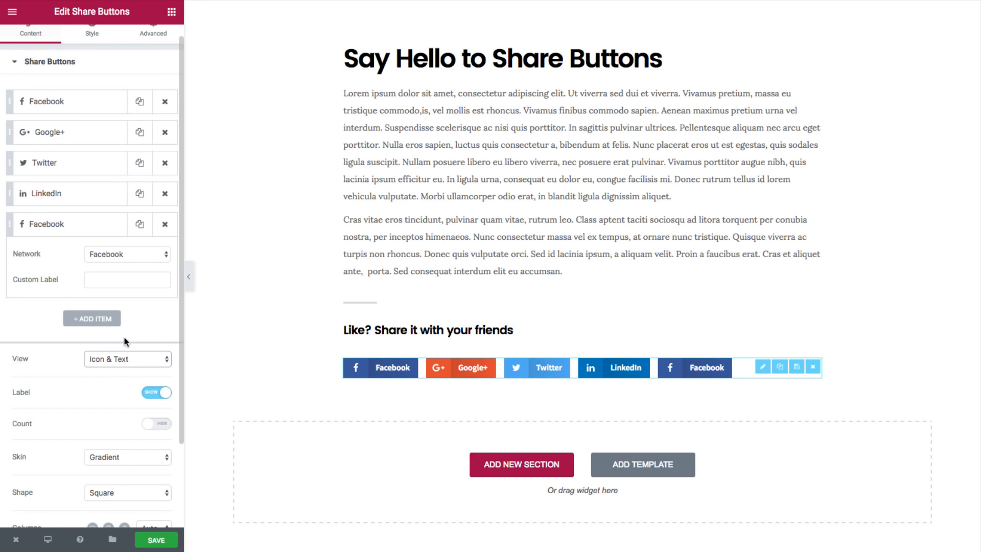
- Toggle network labels off and back on, and show share counts
click(156, 393)
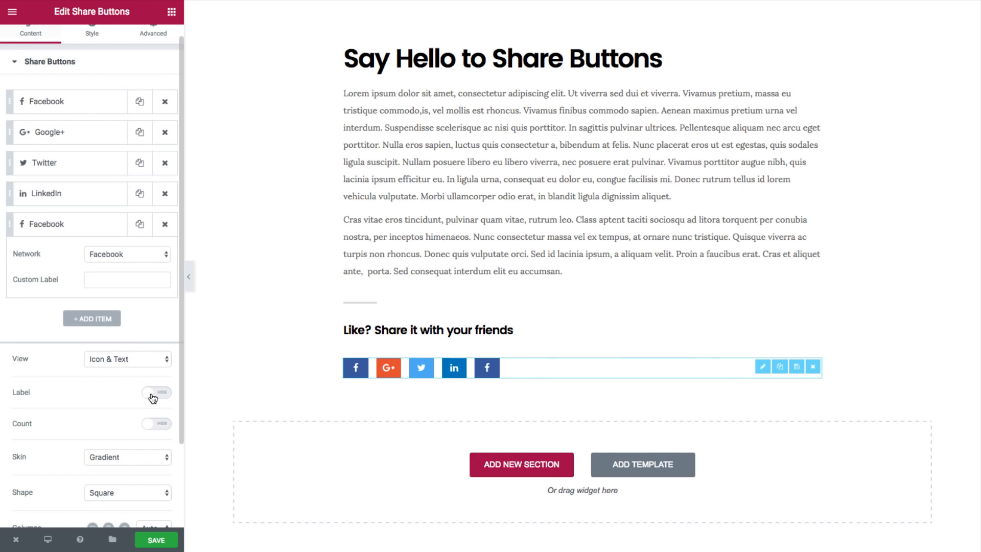
click(156, 393)
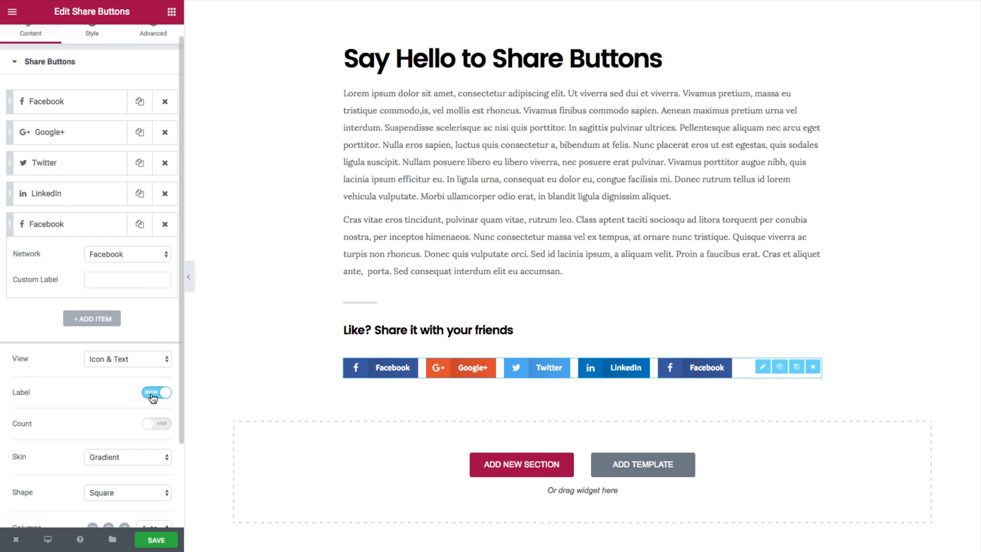
click(155, 423)
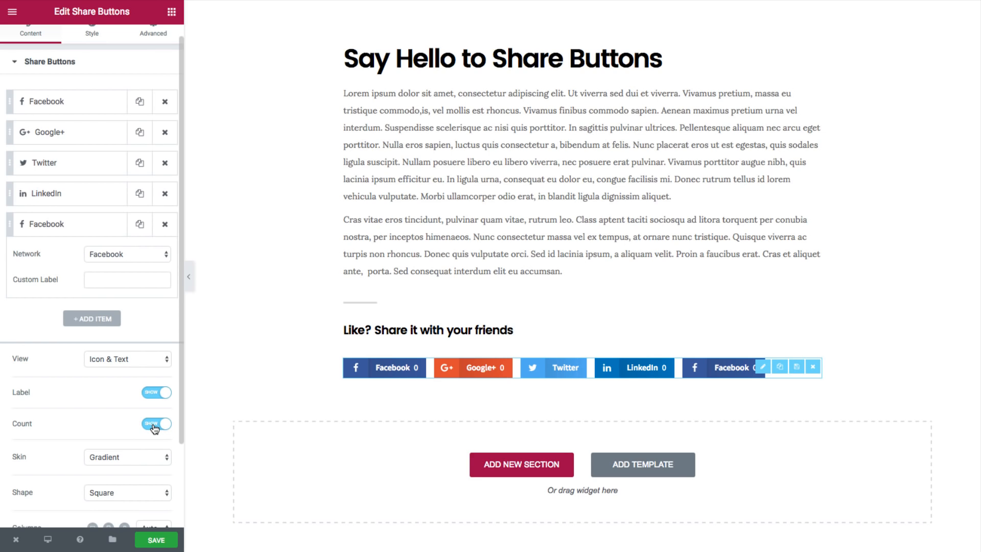
- Try the Gradient, Minimal, Framed and Flat skins, then set Count to Hide
click(127, 457)
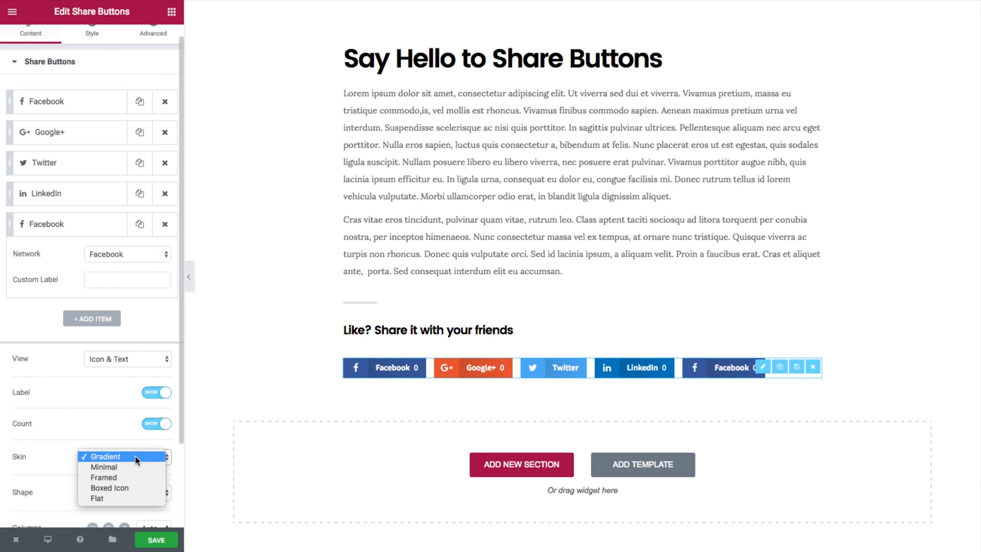
click(106, 455)
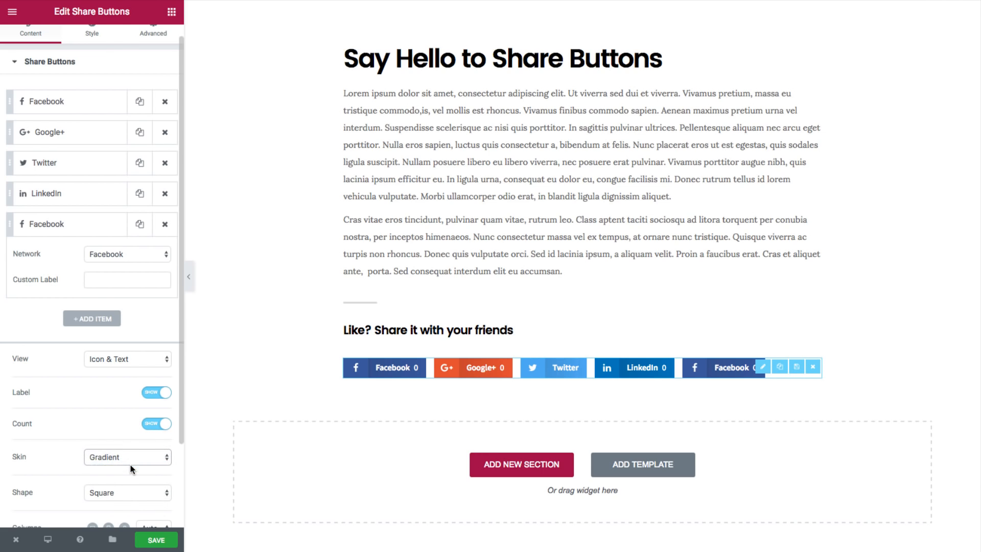
click(128, 456)
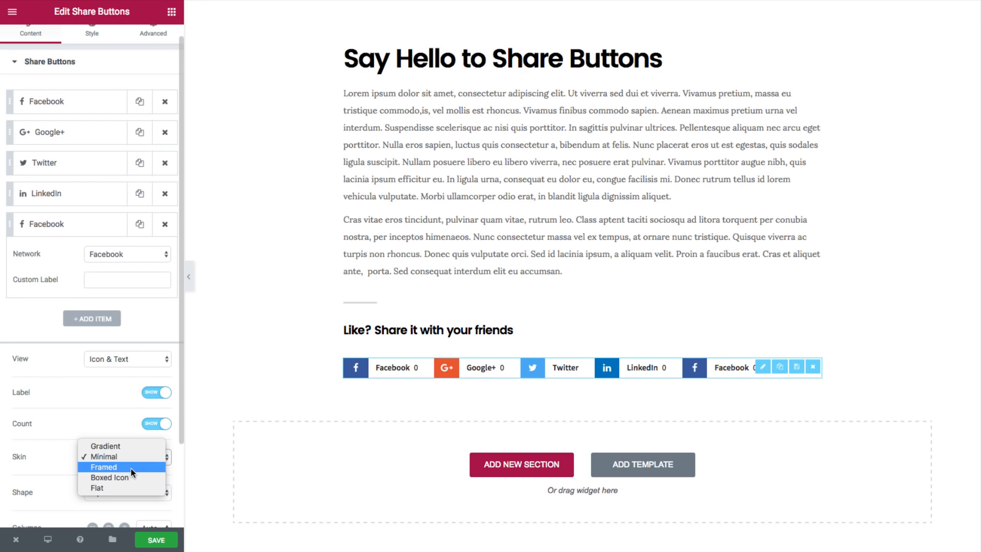
click(103, 467)
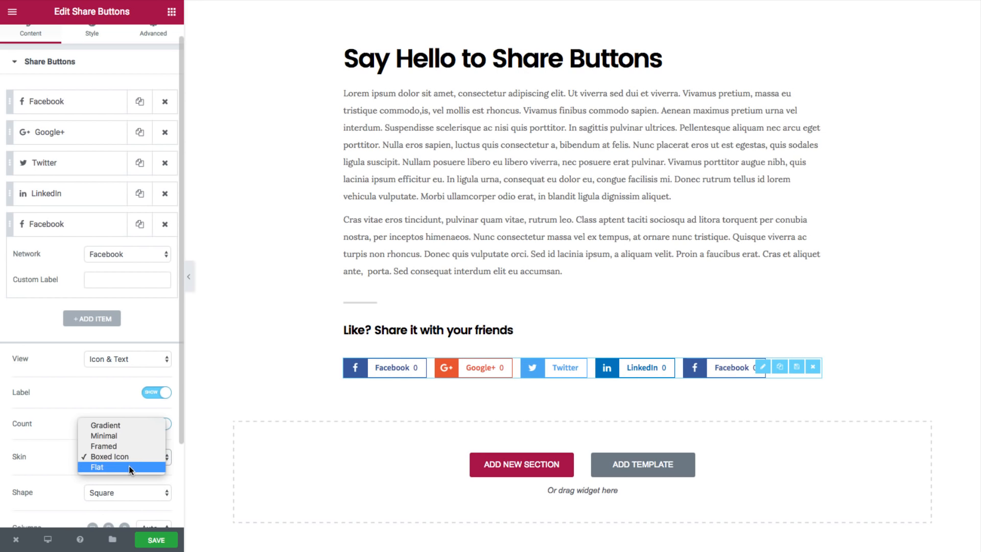
click(97, 467)
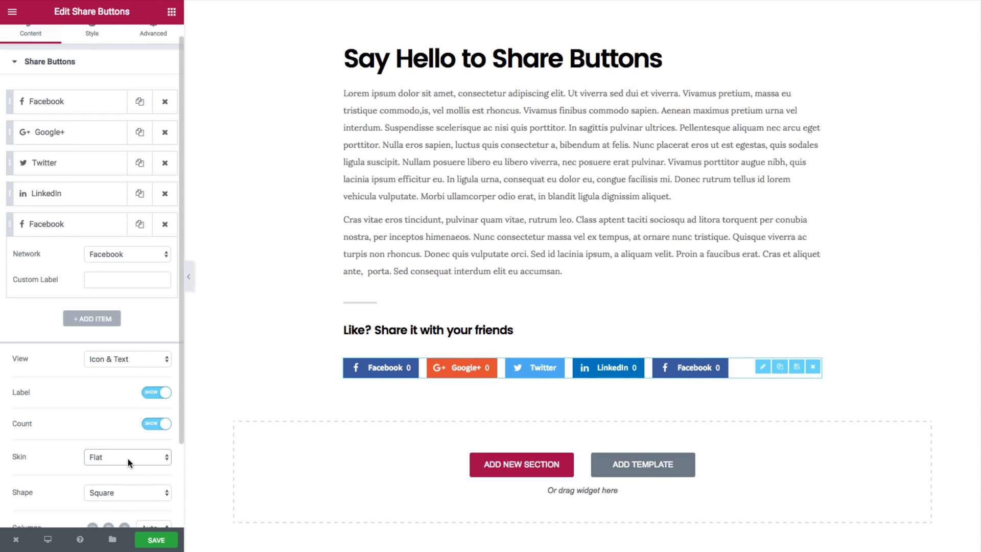
click(127, 457)
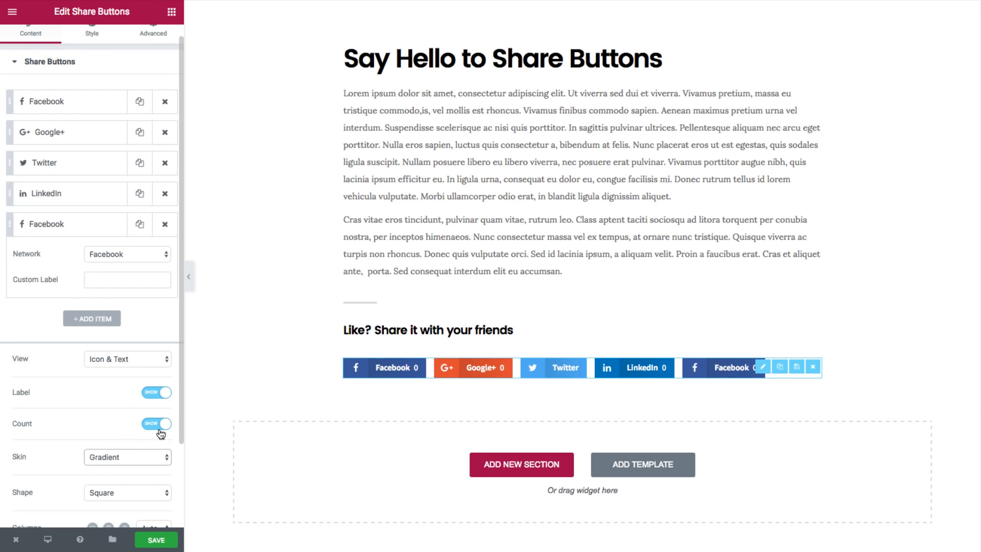
click(156, 423)
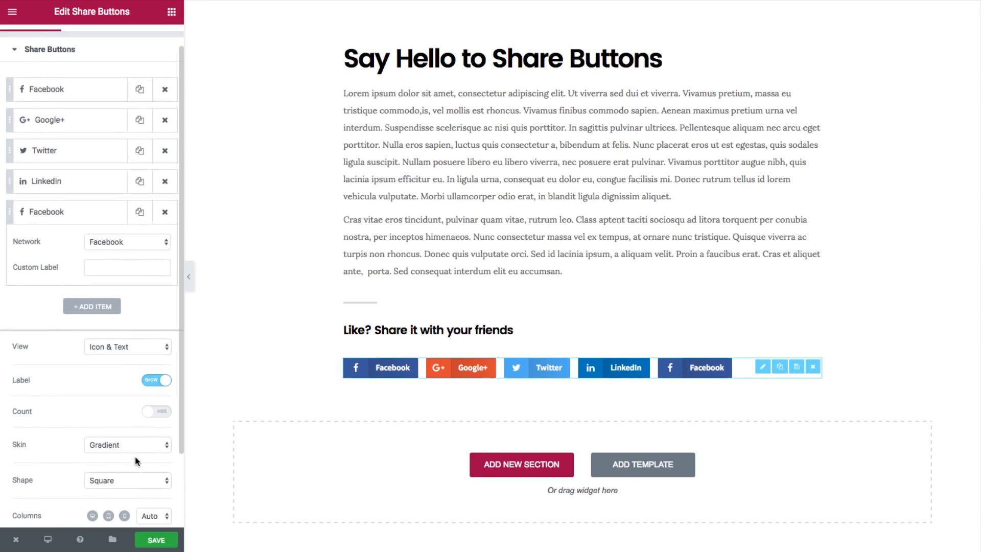
scroll(down, 3)
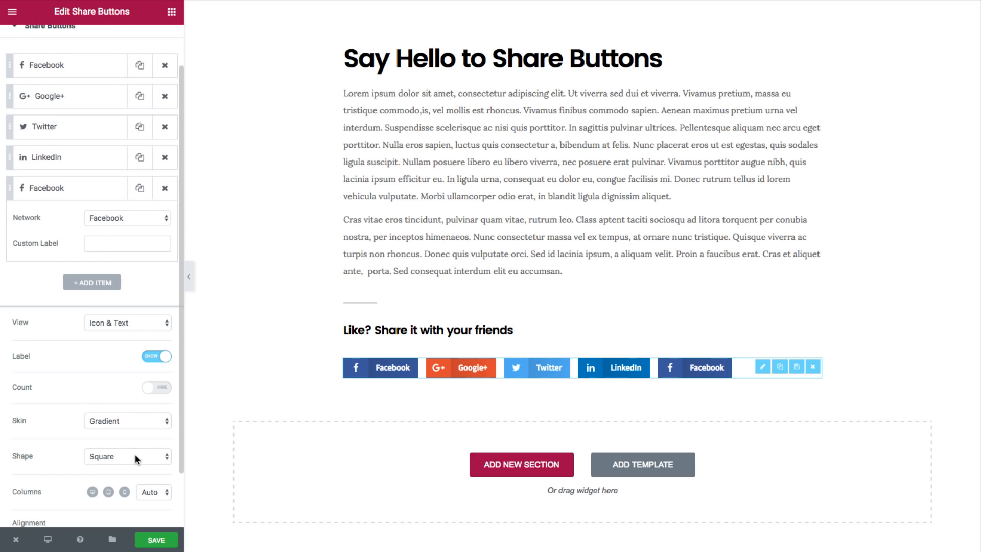
click(127, 456)
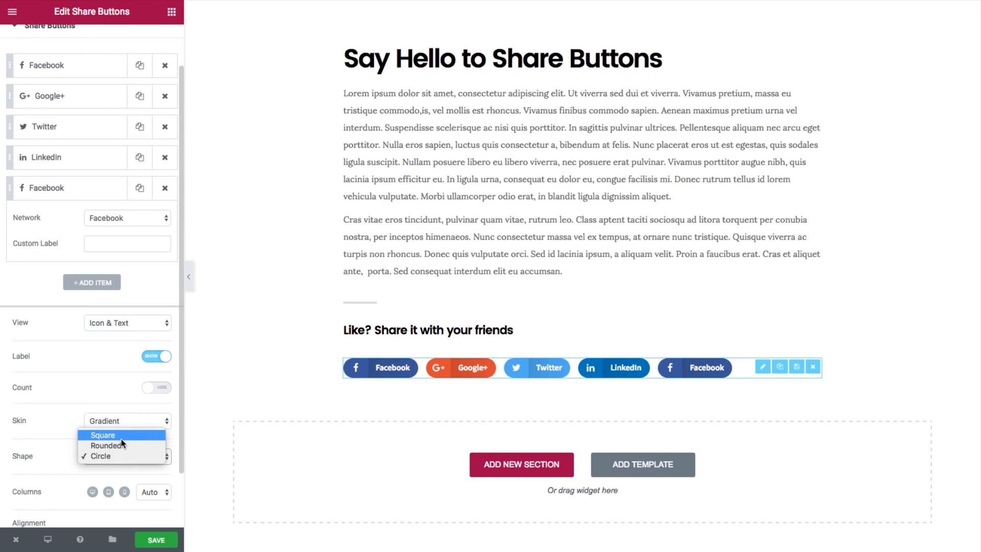
click(103, 435)
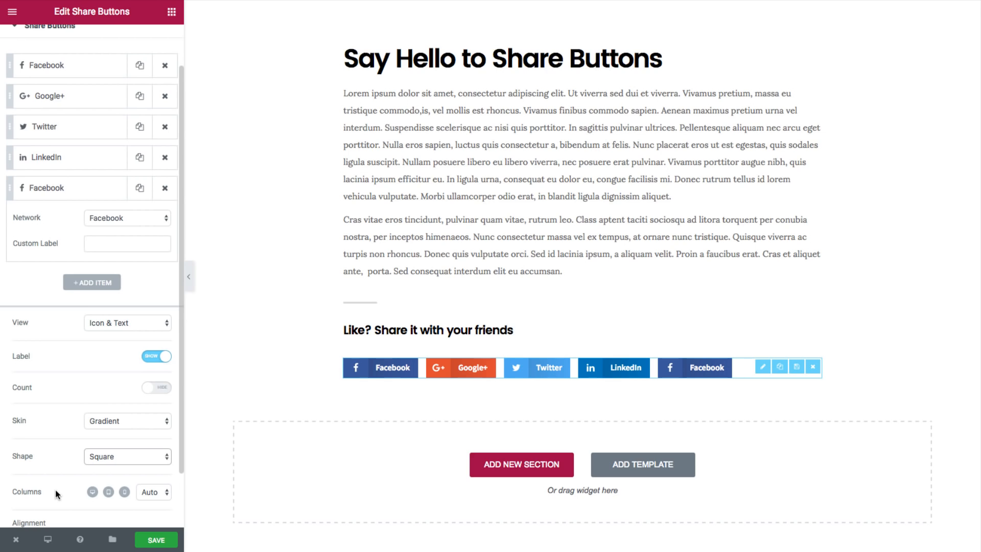
click(148, 491)
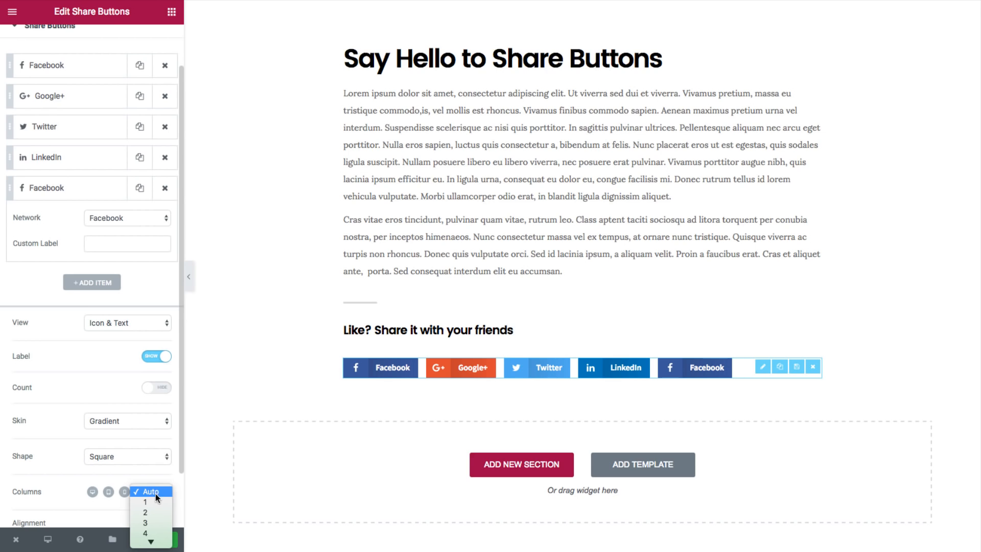
click(145, 502)
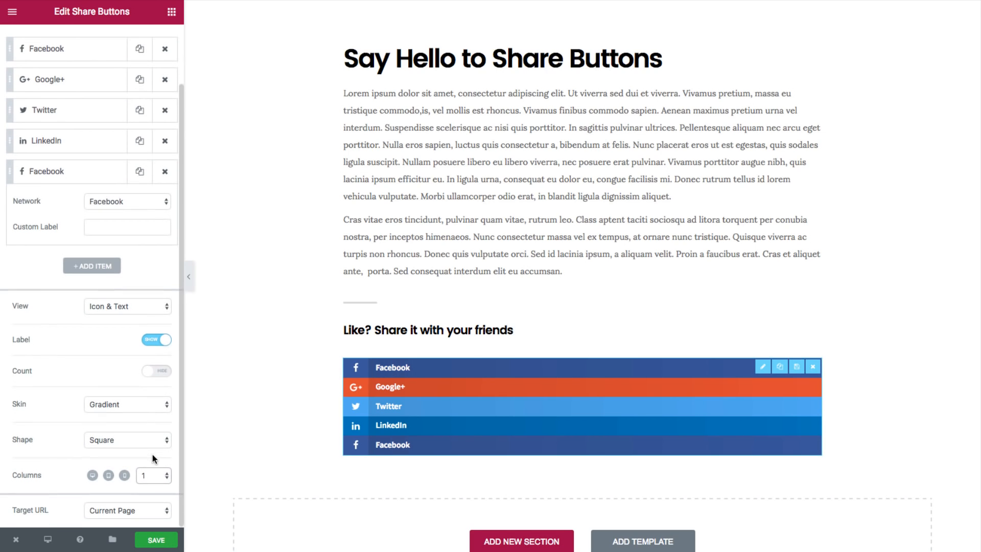
click(167, 472)
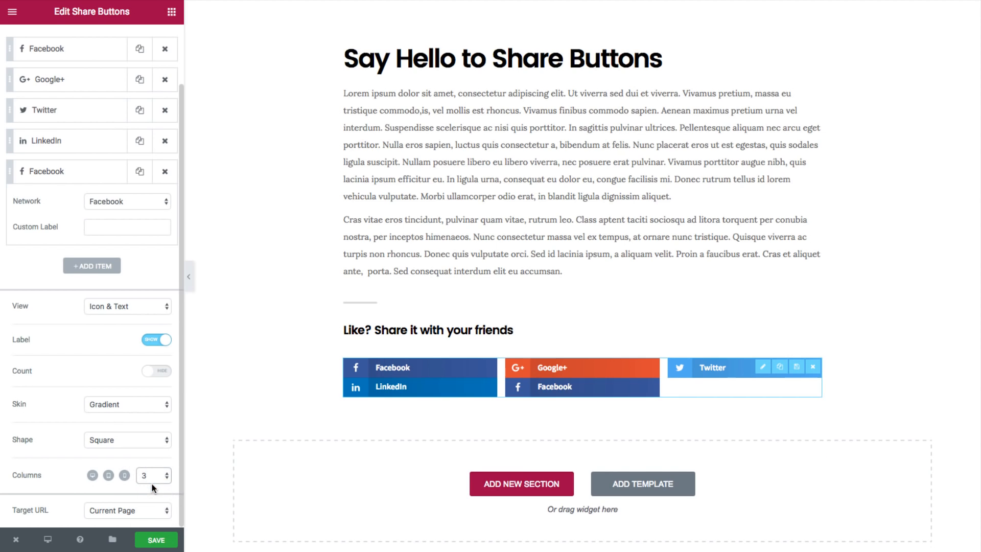
click(163, 472)
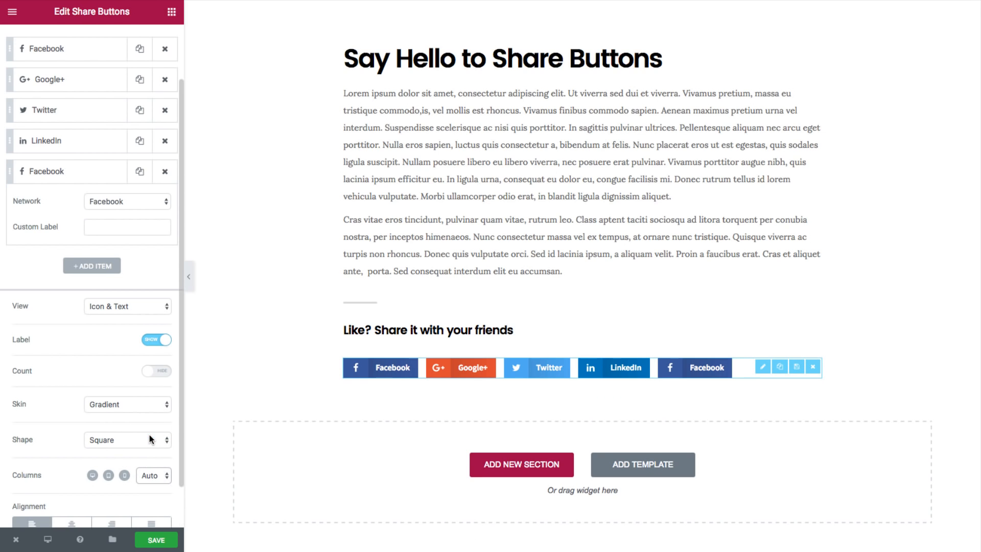
mouse_move(145, 480)
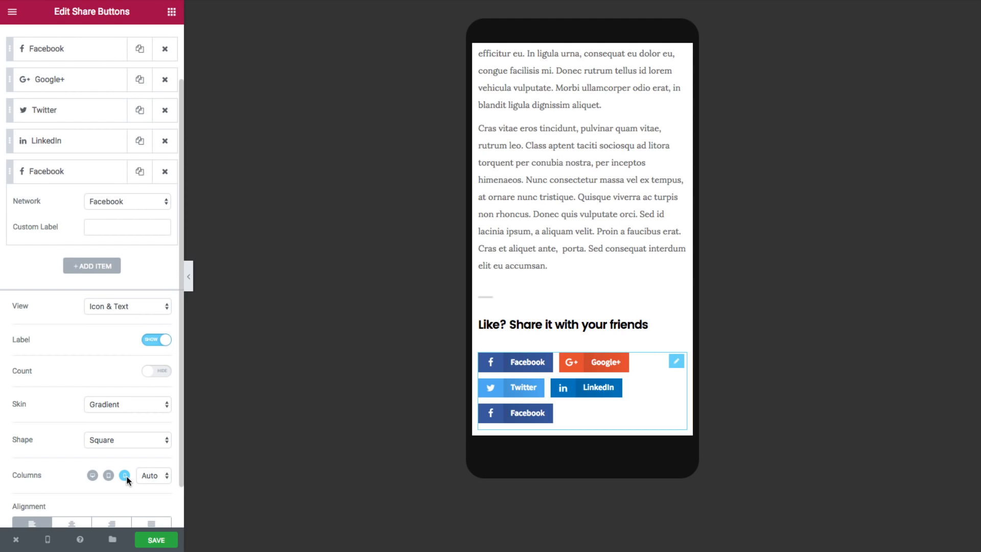
- Stack the share buttons in a single column on mobile
click(150, 476)
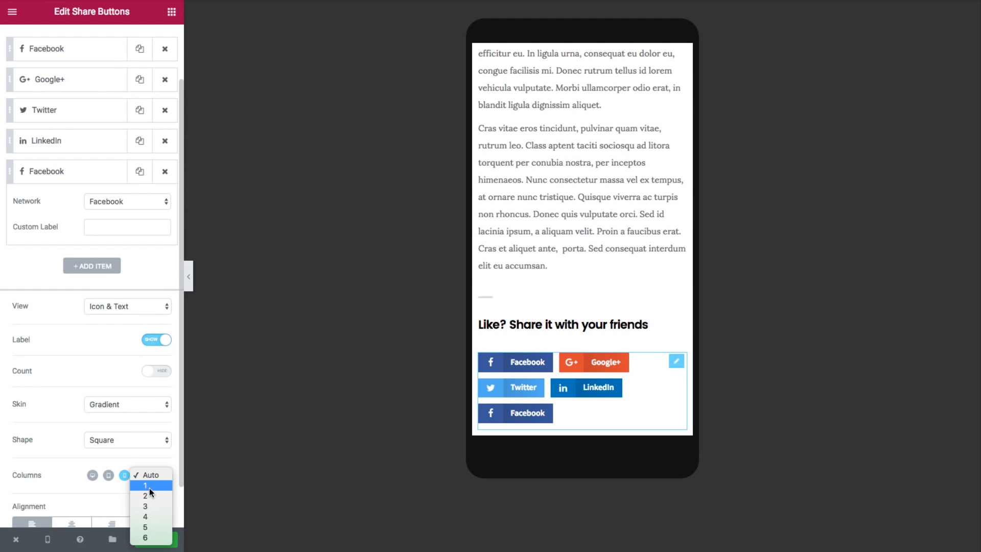
click(145, 486)
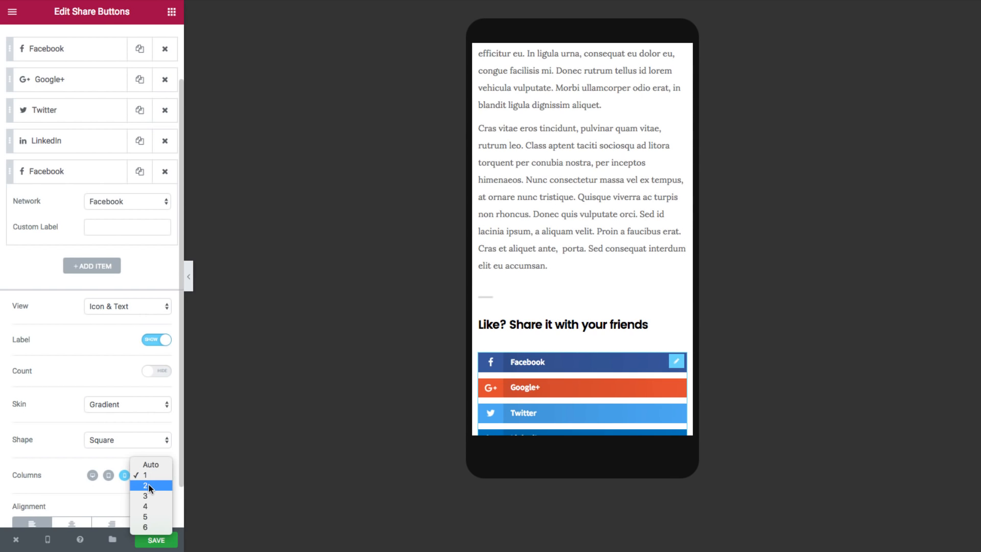
click(151, 465)
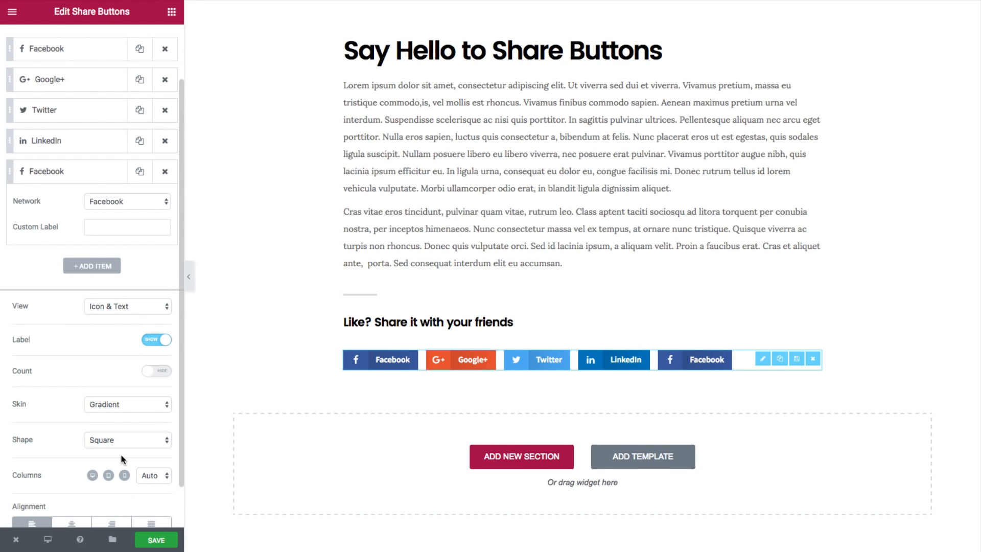
scroll(down, 3)
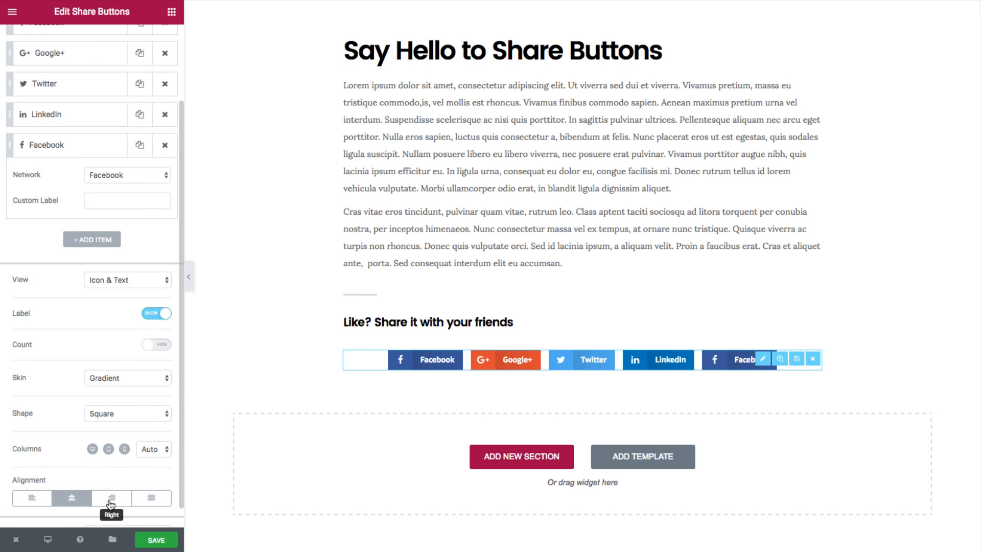
click(111, 499)
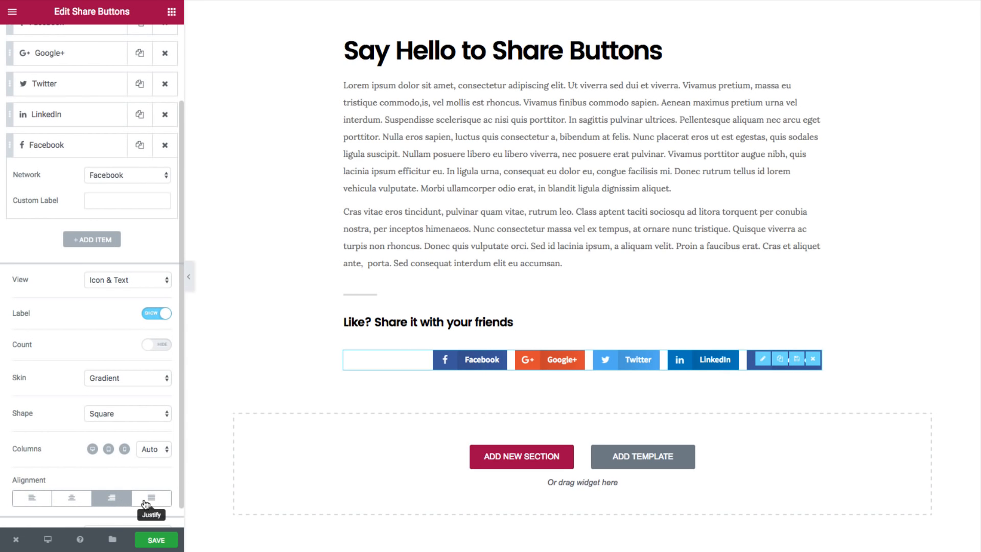
click(32, 497)
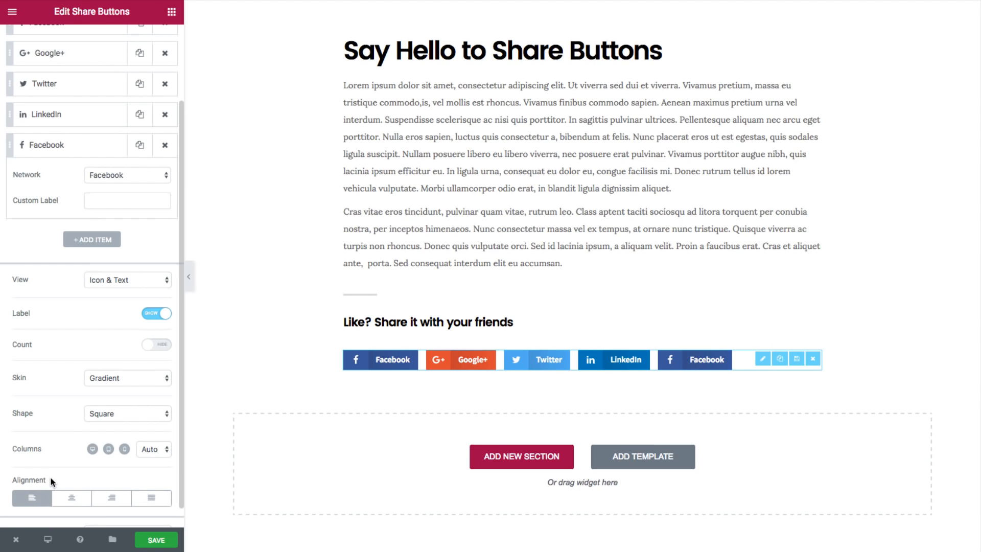
scroll(down, 3)
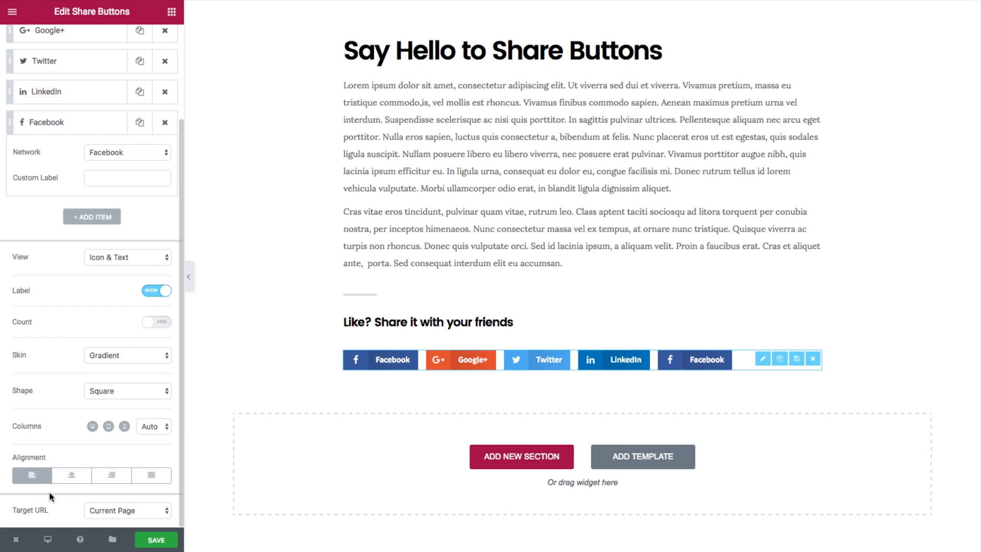
click(127, 510)
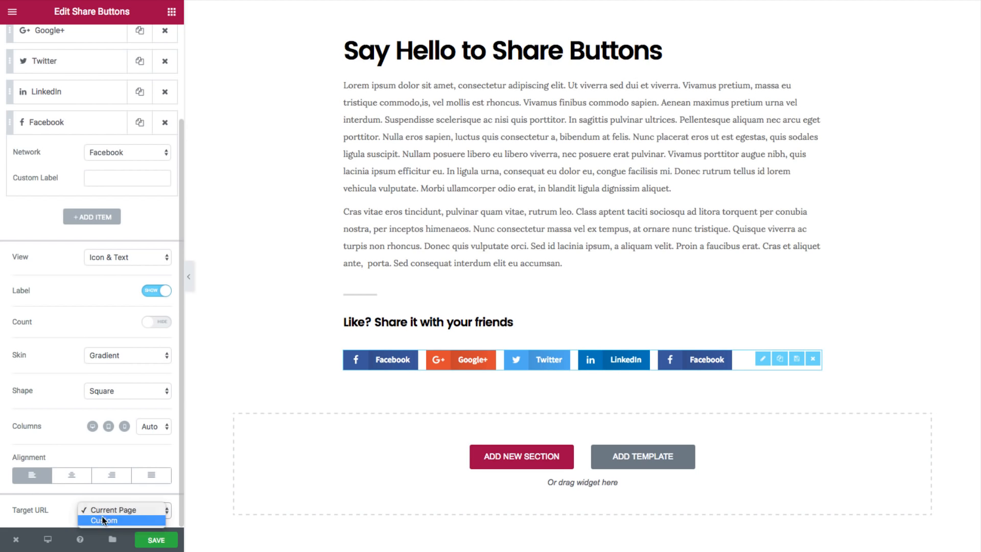
click(105, 521)
text(https://elementor.com)
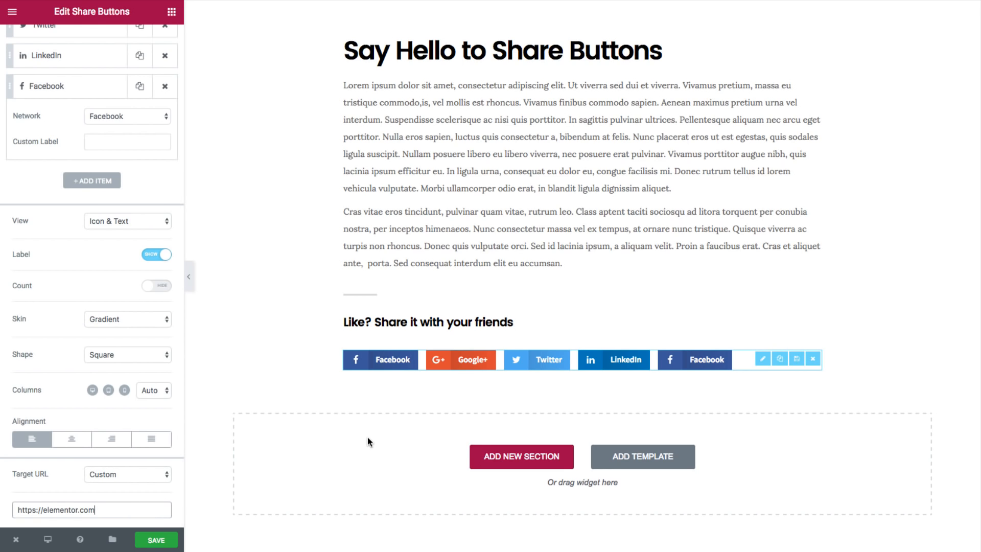
mouse_move(120, 491)
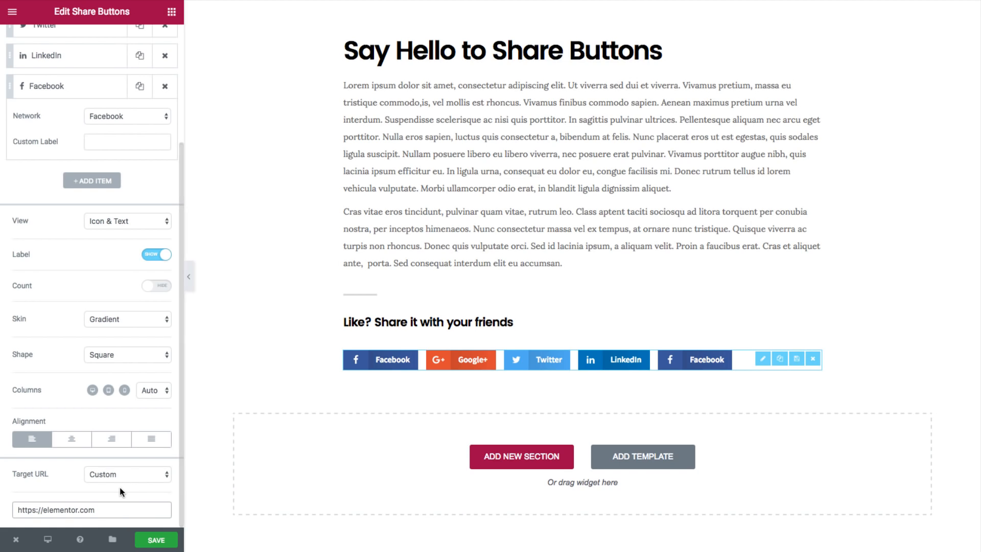
click(92, 510)
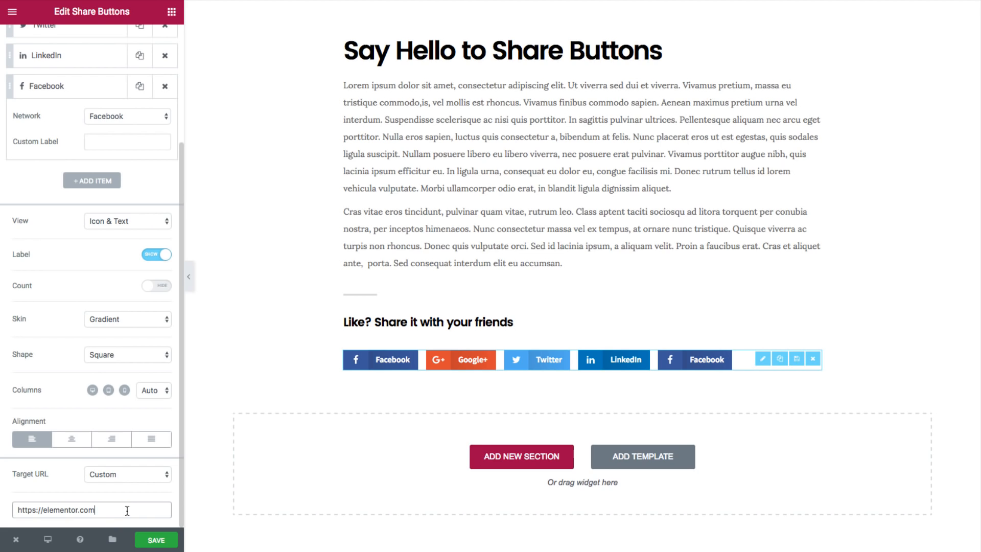
scroll(up, 3)
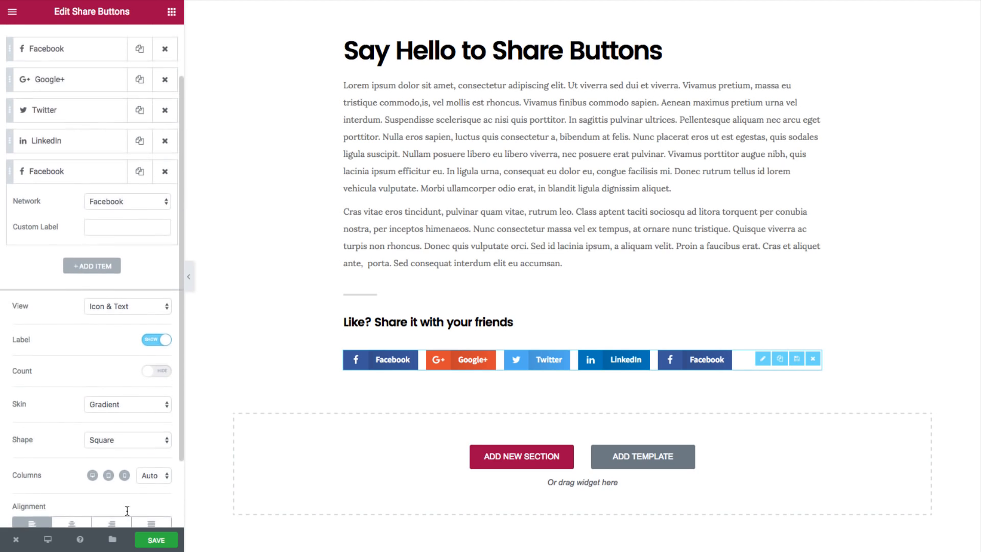
- Widen the Columns Gap on the Style tab, settling at 21
click(92, 42)
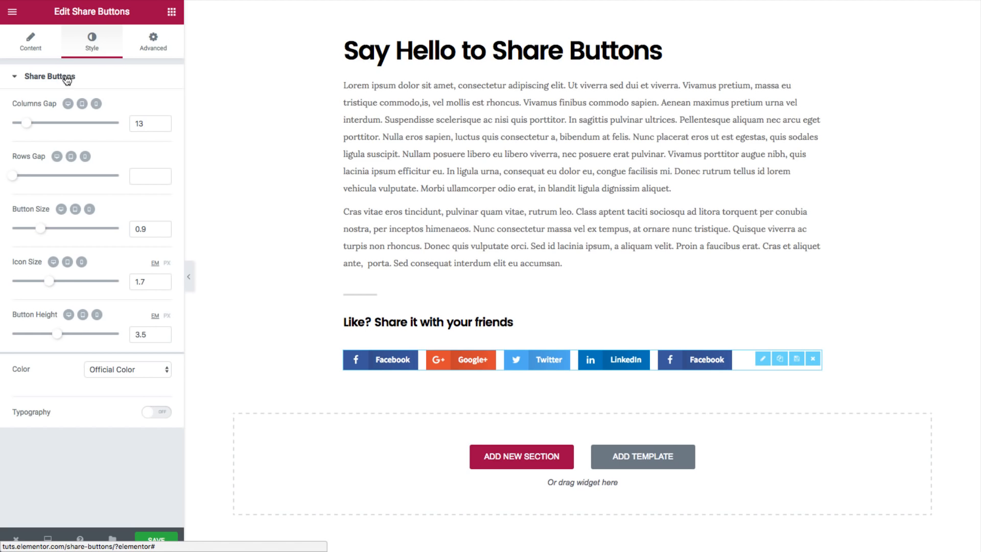
drag(26, 123, 45, 123)
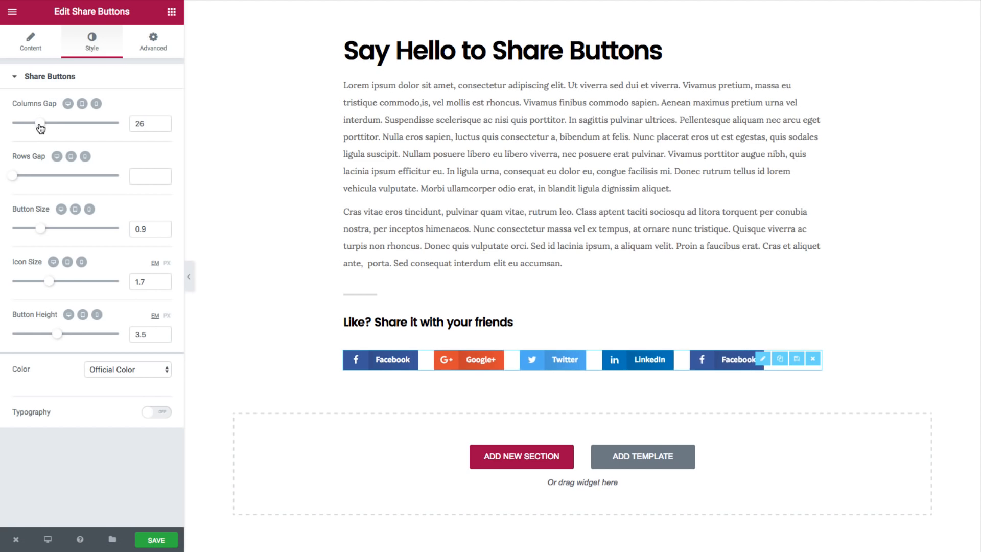
drag(41, 123, 58, 124)
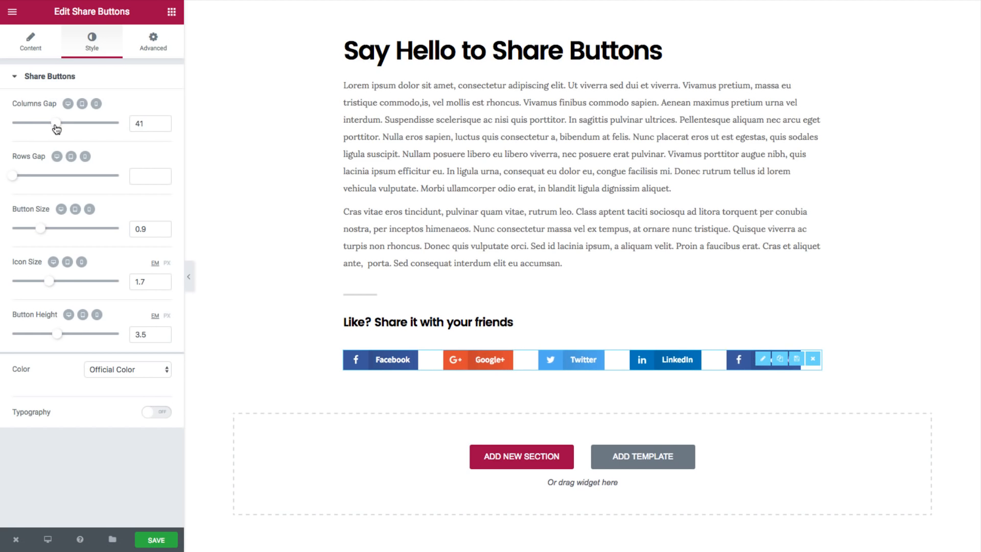
drag(59, 124, 35, 124)
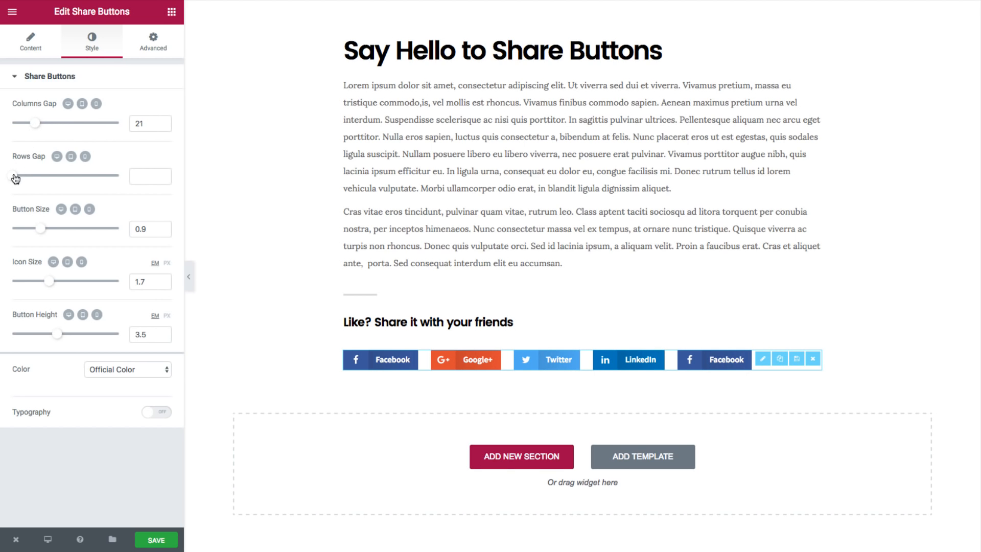
click(151, 176)
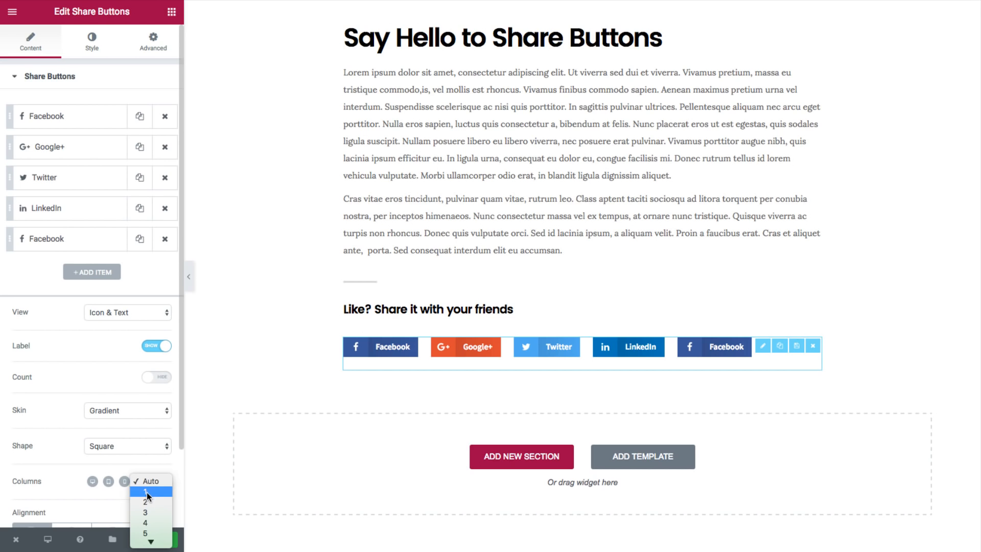
- Set Columns to 2 and drag the Rows Gap to 12
click(148, 501)
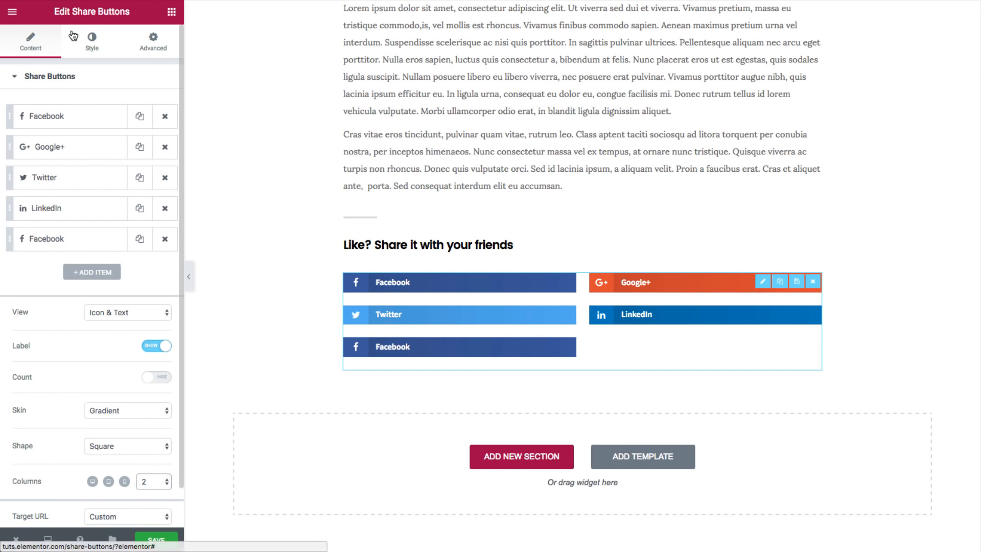
click(92, 41)
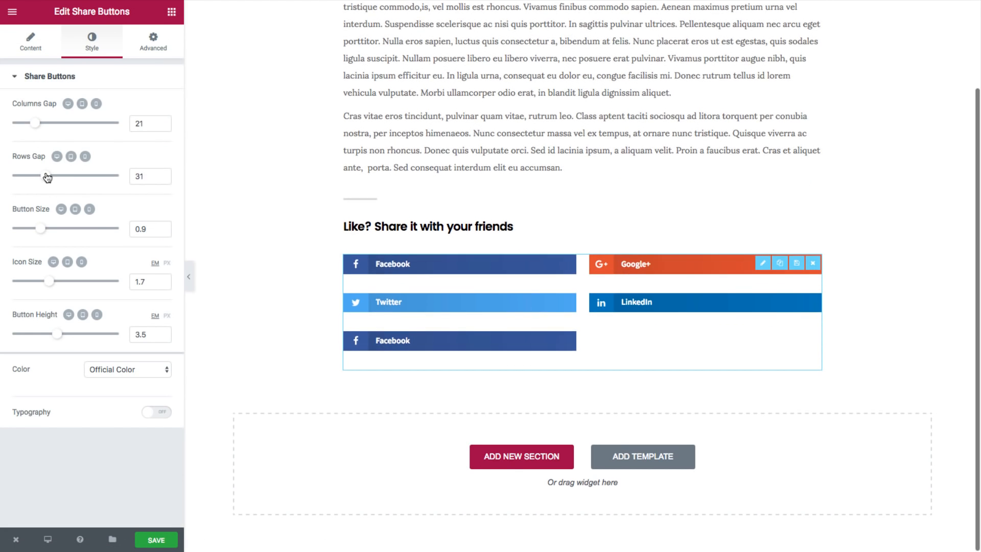
drag(49, 177, 22, 177)
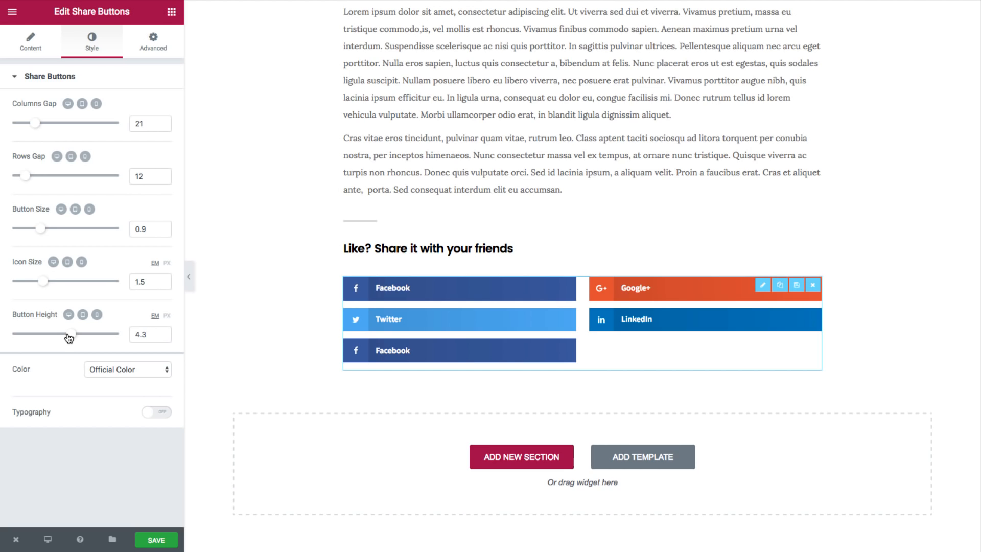
mouse_move(97, 367)
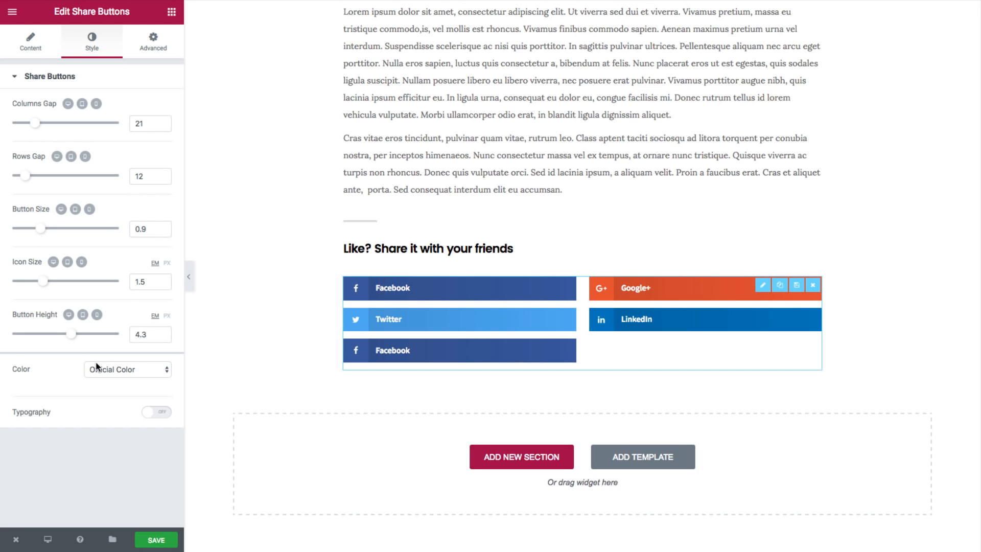
- Switch to Custom Color with a teal primary colour and a chosen secondary colour
click(127, 369)
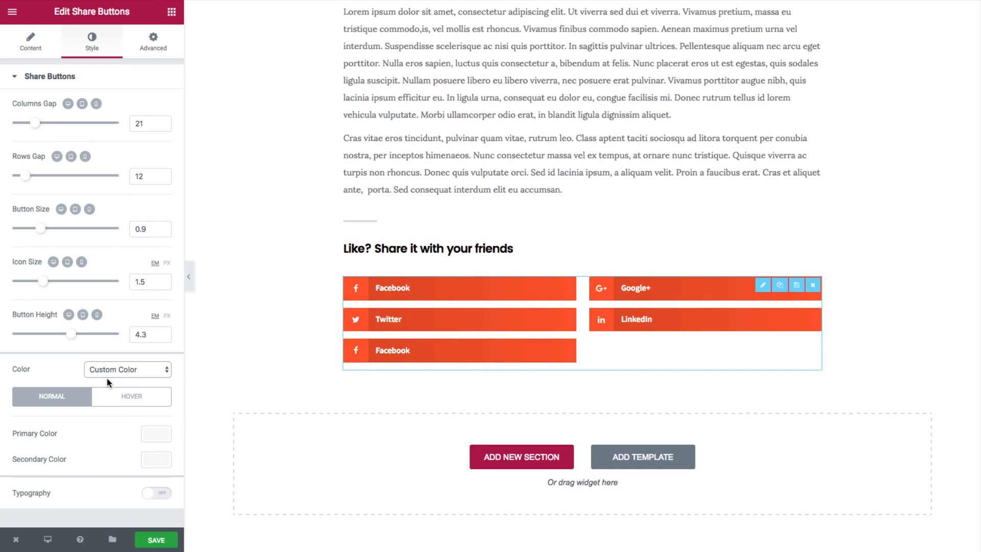
mouse_move(86, 417)
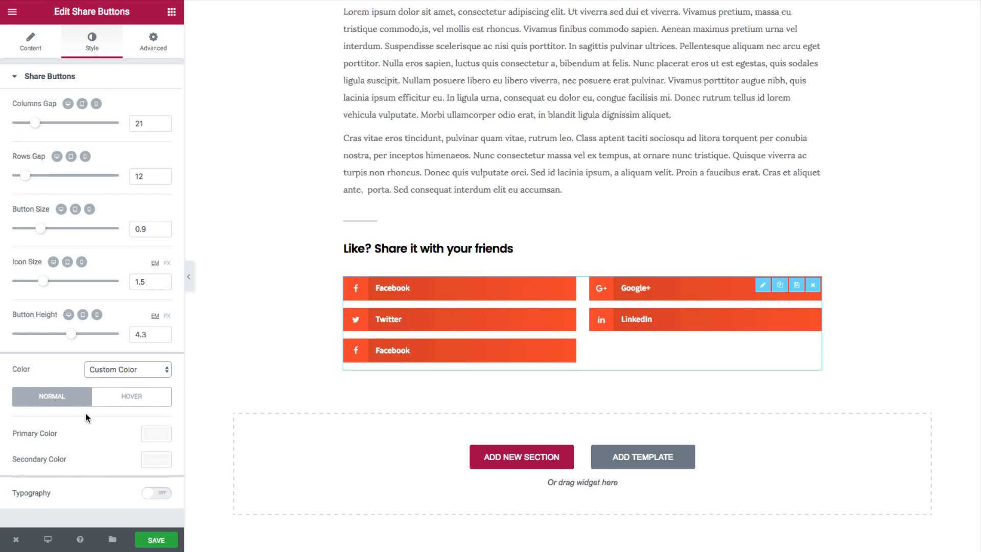
click(156, 434)
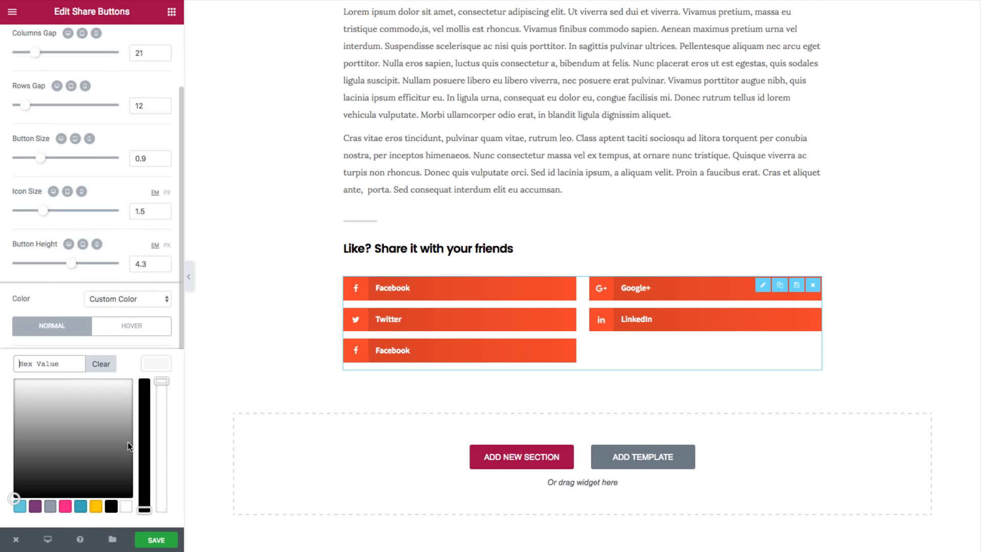
click(75, 407)
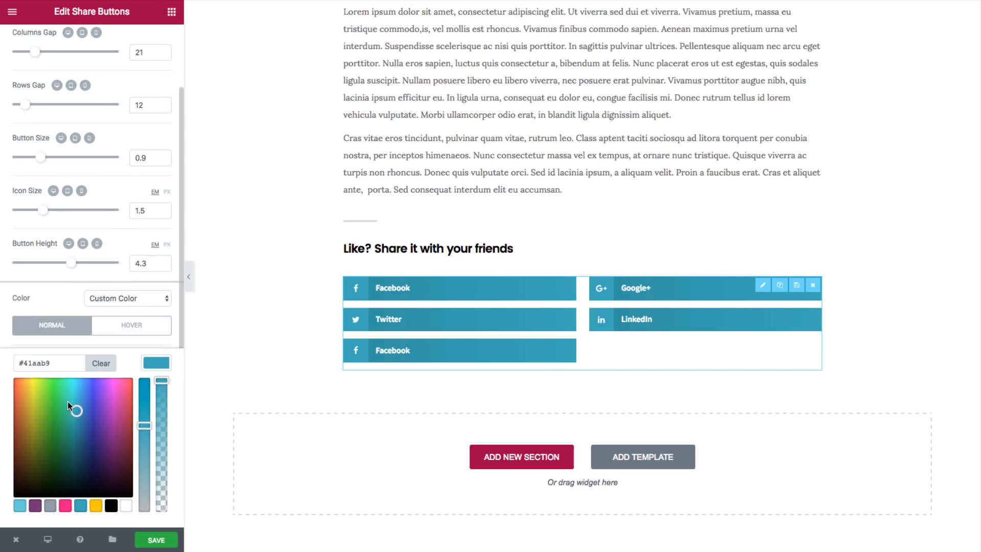
click(95, 505)
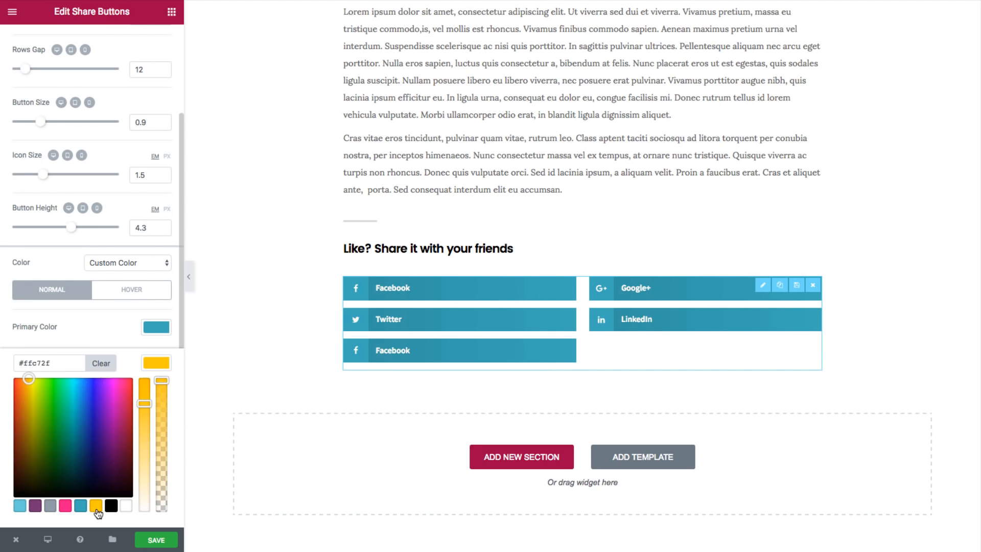
click(125, 509)
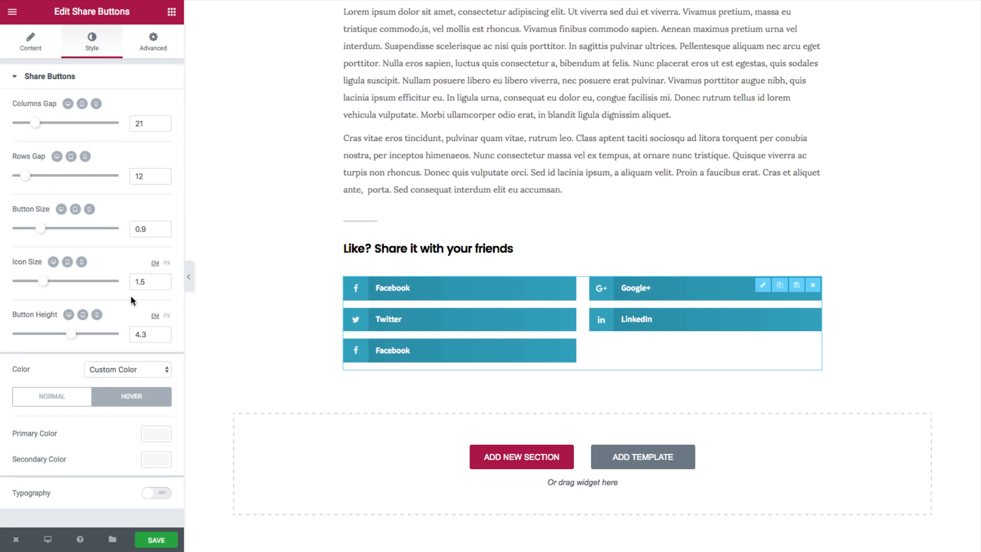
- Set the hover primary colour to pink and secondary to yellow
click(156, 434)
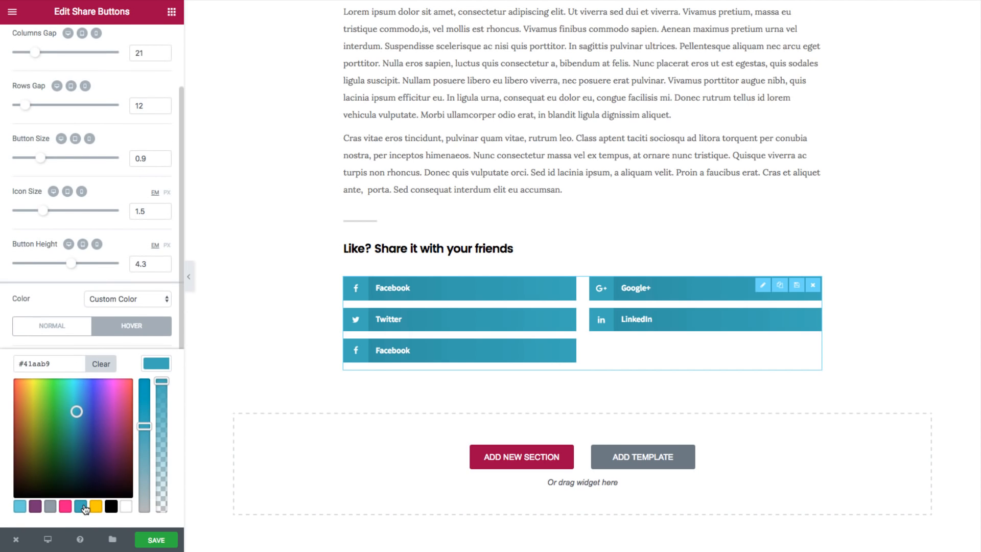
click(144, 383)
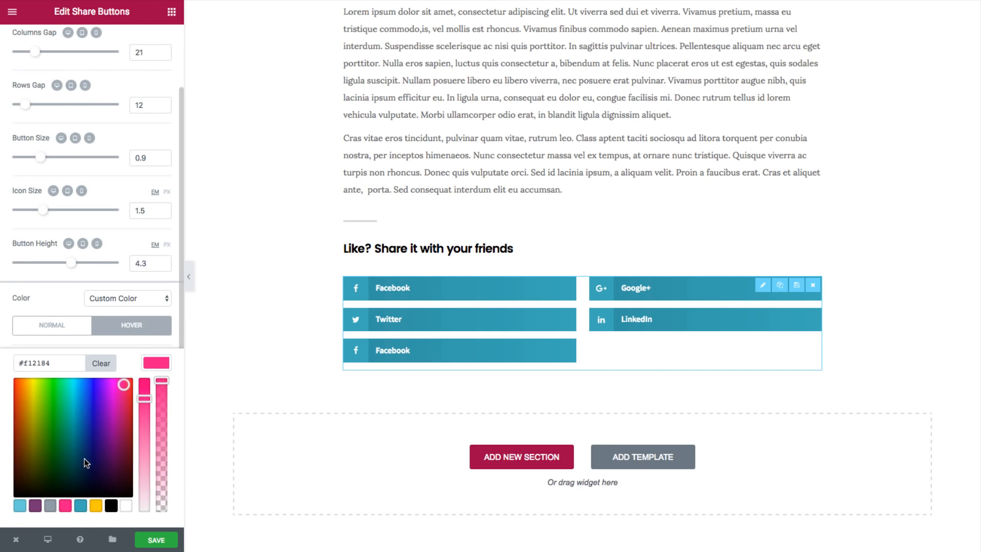
click(101, 363)
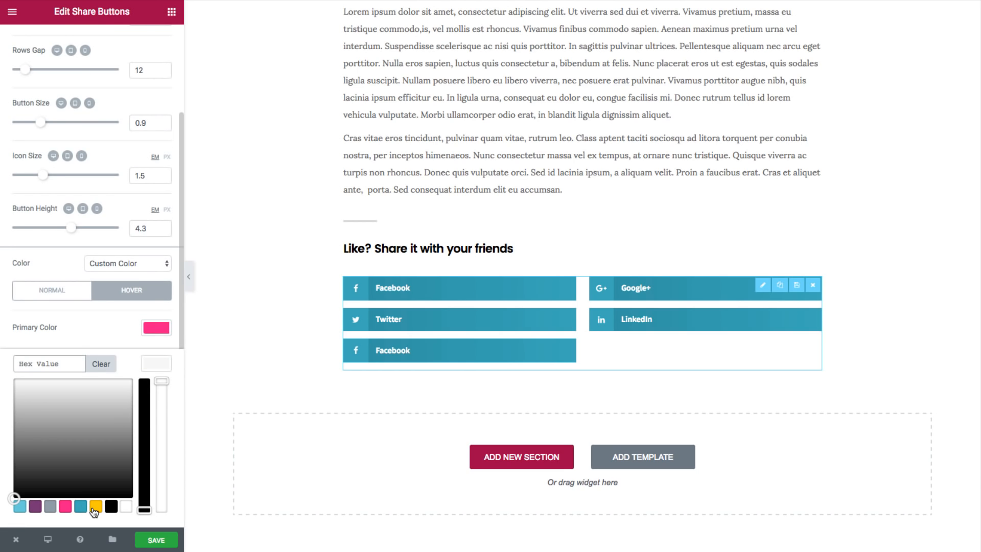
click(95, 505)
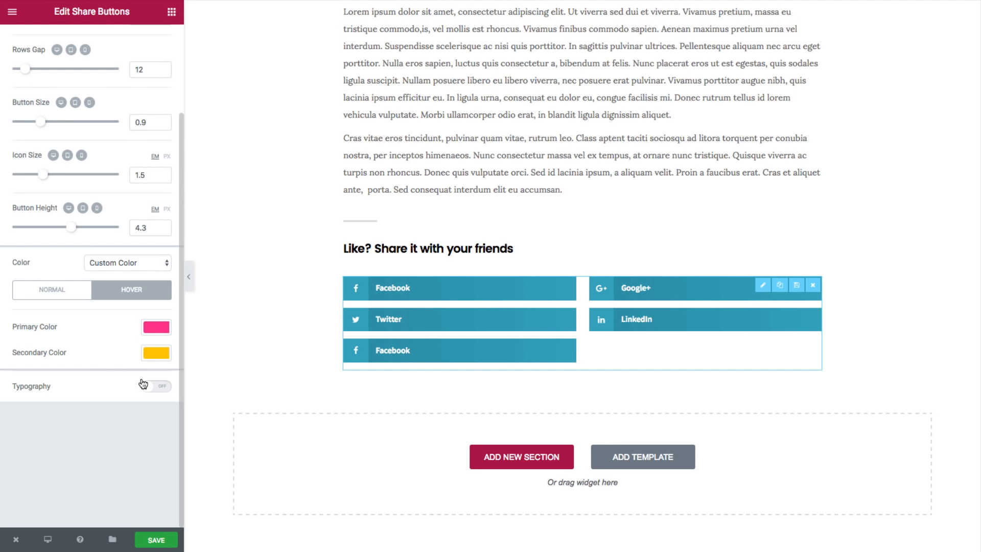
- Enable custom typography and pick Playball as the font family
click(155, 386)
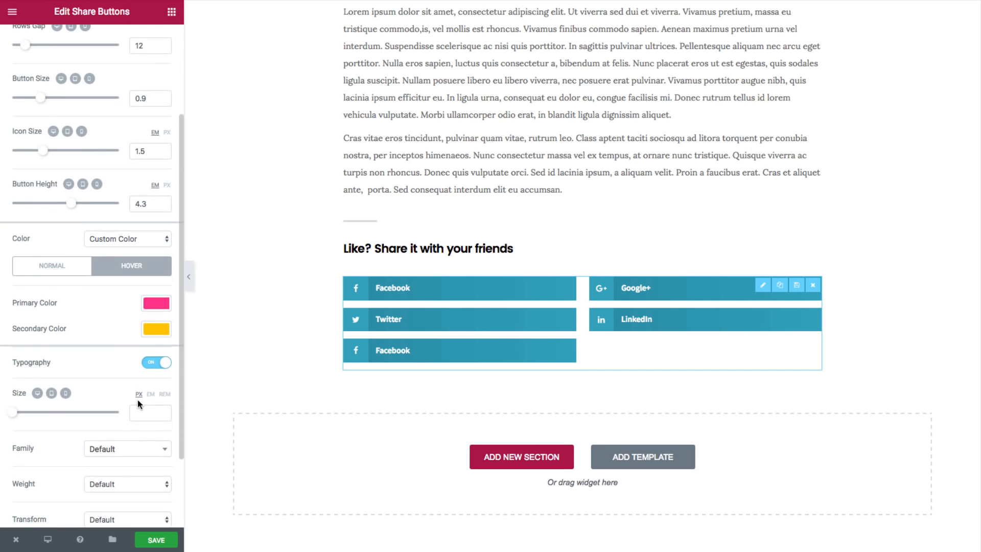
text(playb)
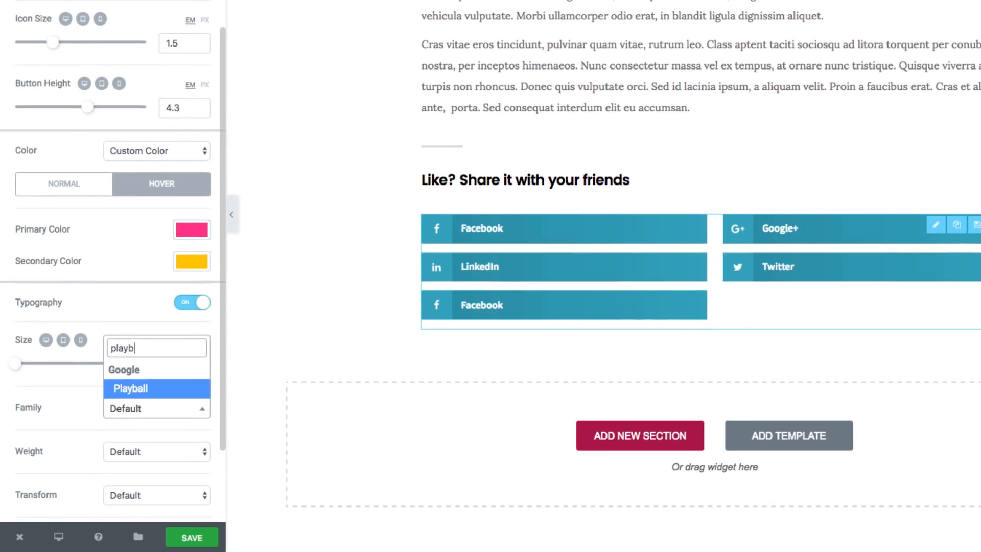
click(131, 389)
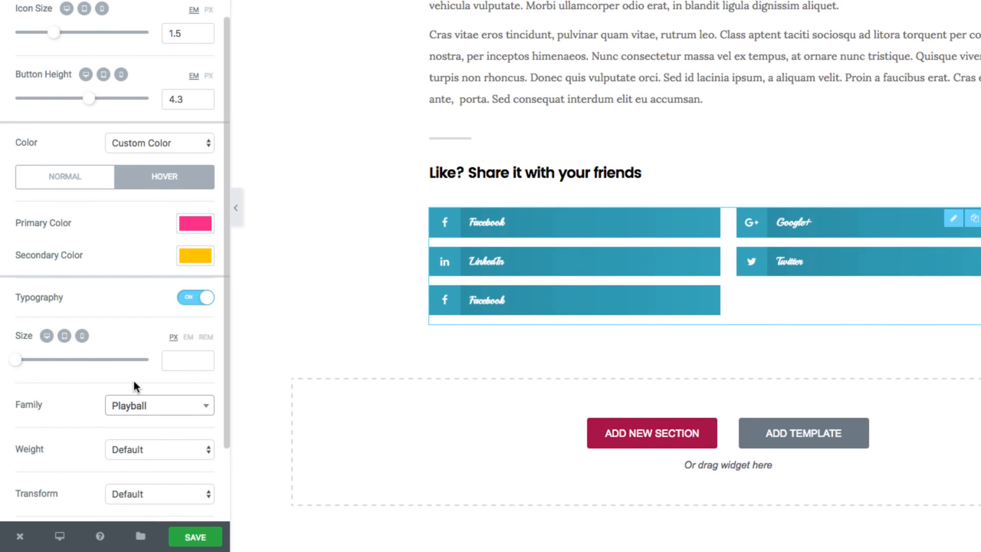